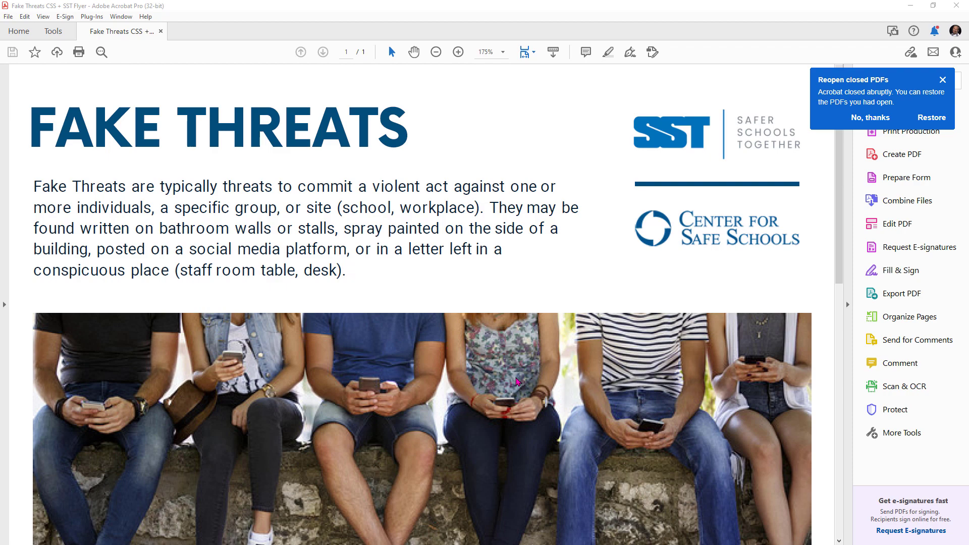
pyautogui.moveTo(134, 298)
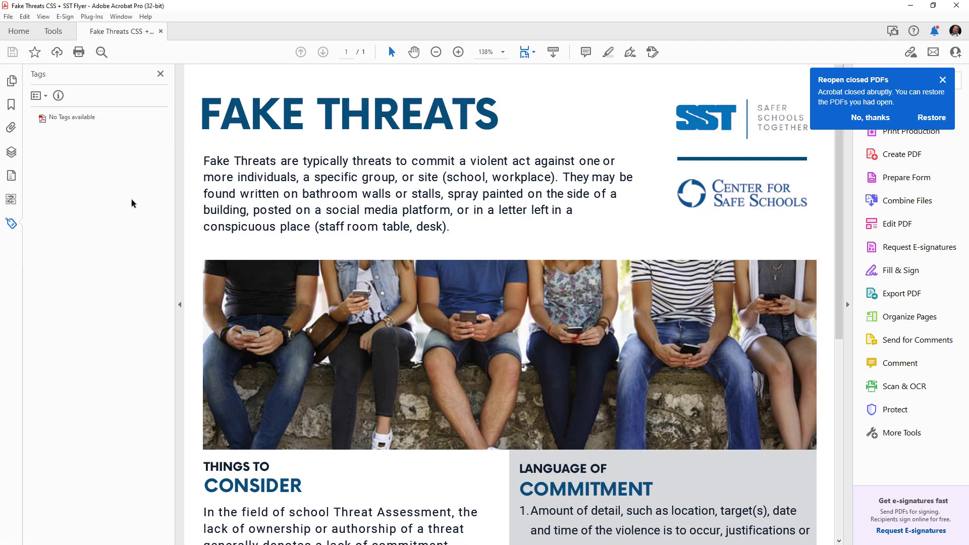
pyautogui.moveTo(157, 137)
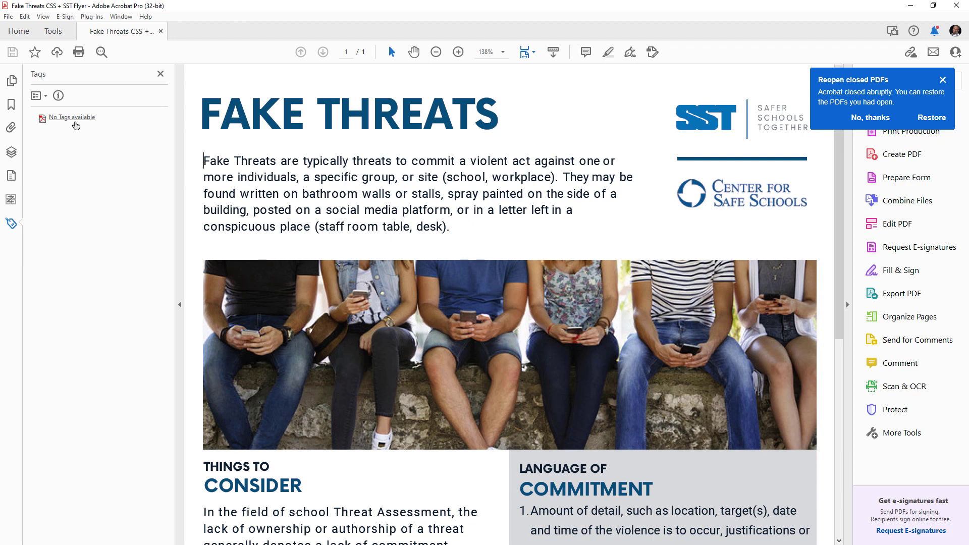
# Create the Tags root on the empty tag tree and mark the flyer as a tagged PDF.
pyautogui.click(72, 118)
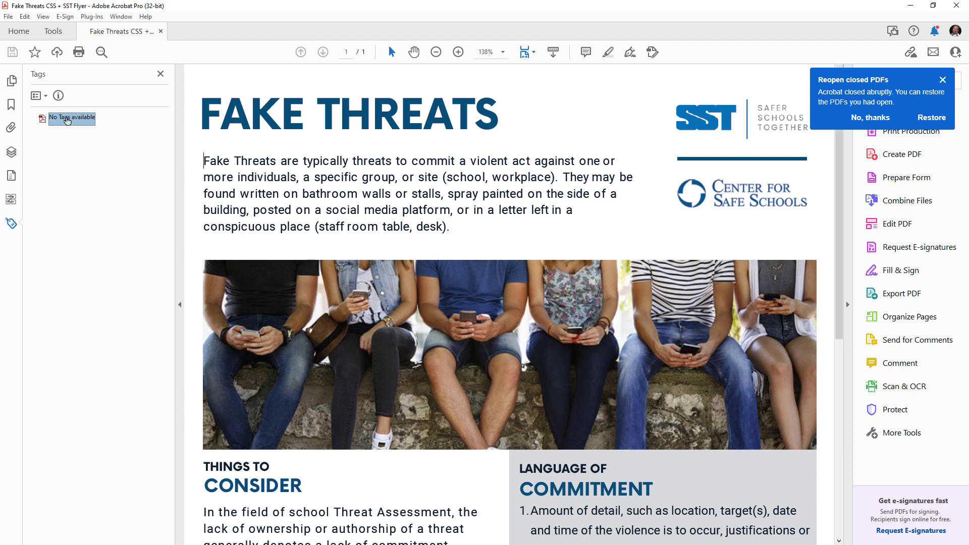
pyautogui.rightClick(69, 119)
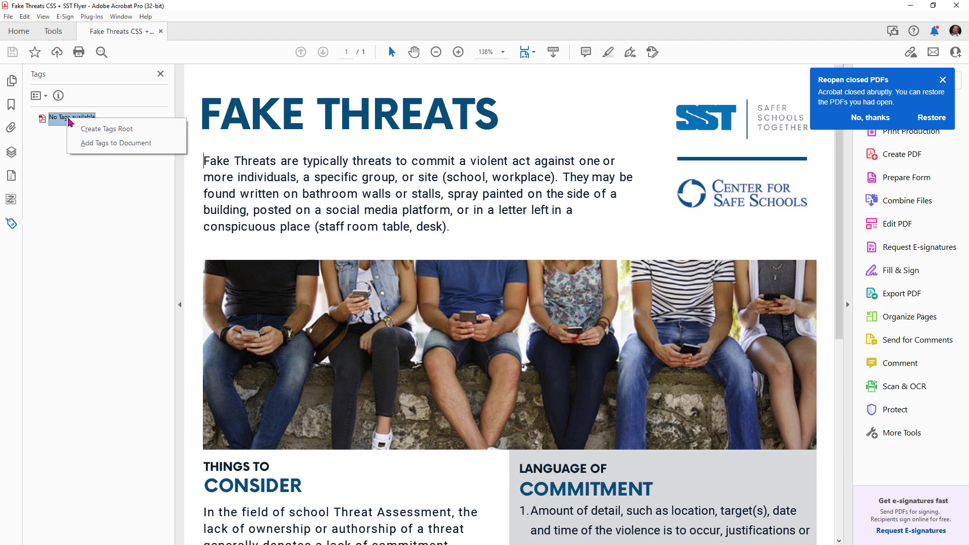
pyautogui.moveTo(107, 129)
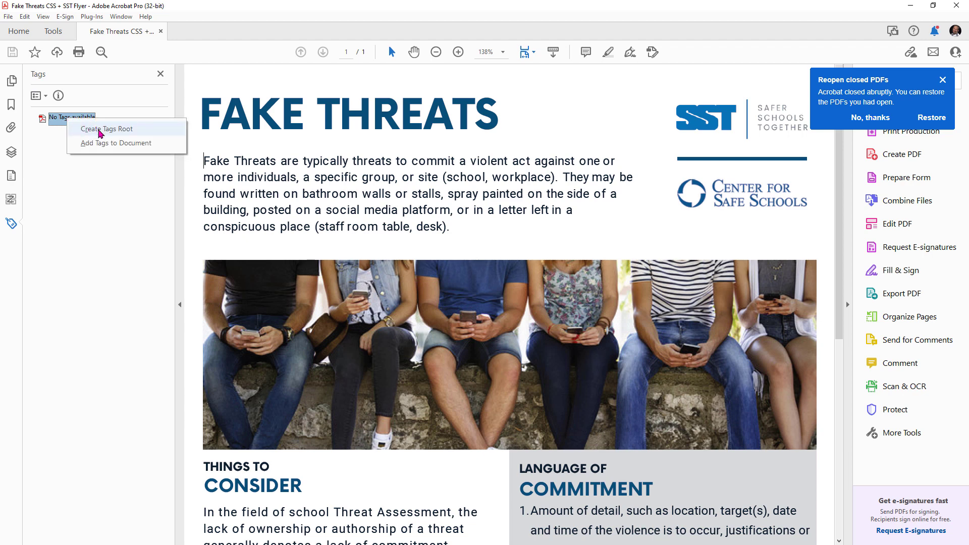
pyautogui.click(106, 130)
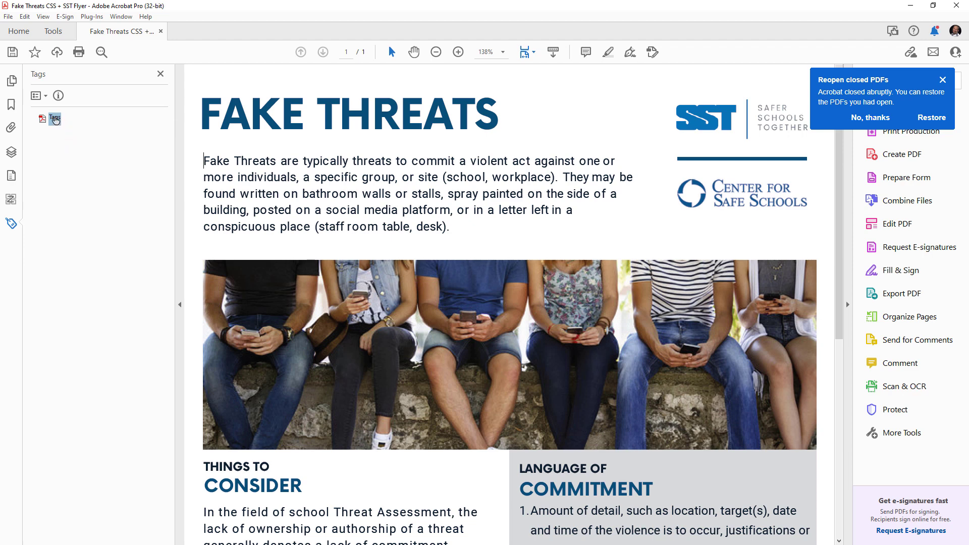
pyautogui.rightClick(55, 119)
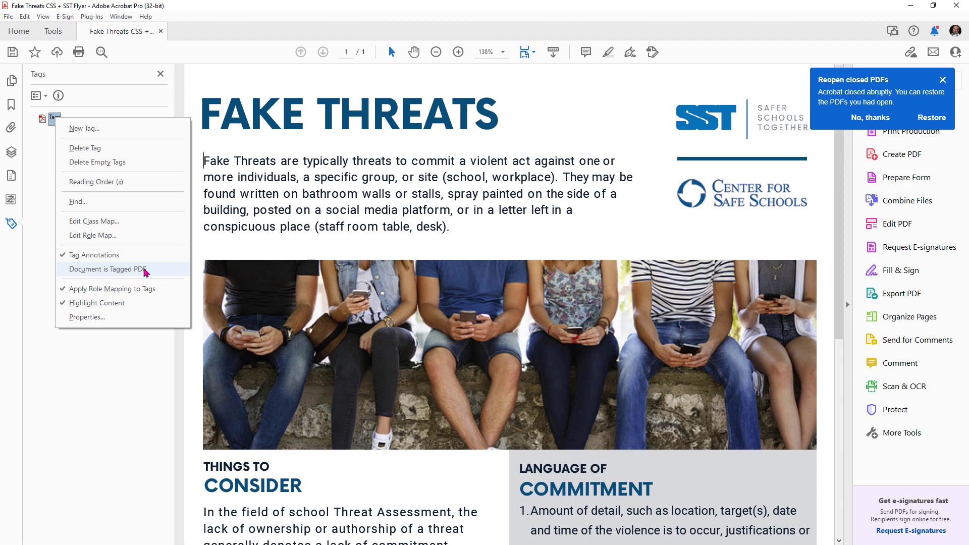
pyautogui.click(107, 268)
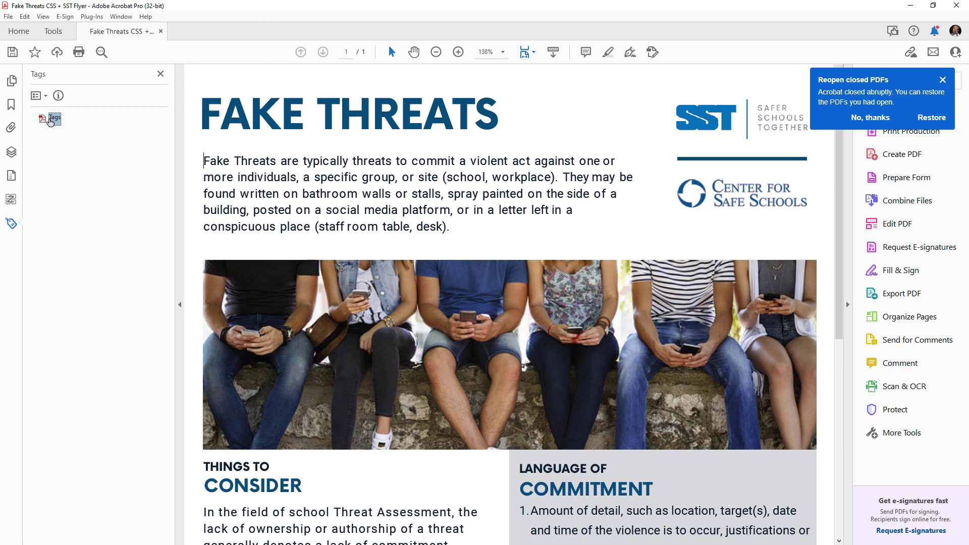
# Verify 'Document is Tagged PDF' is checked, then launch CommonLook PDF from Plug-Ins.
pyautogui.rightClick(54, 117)
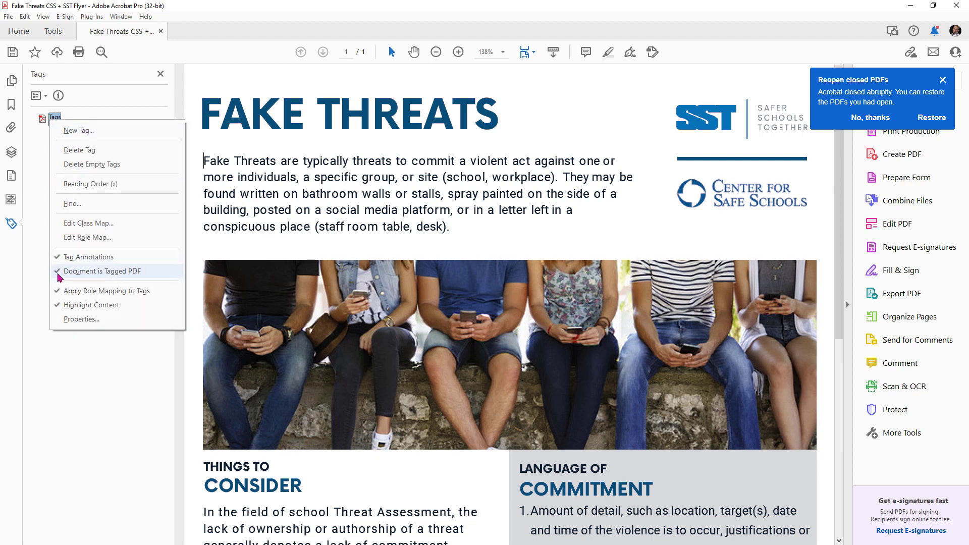
pyautogui.click(102, 271)
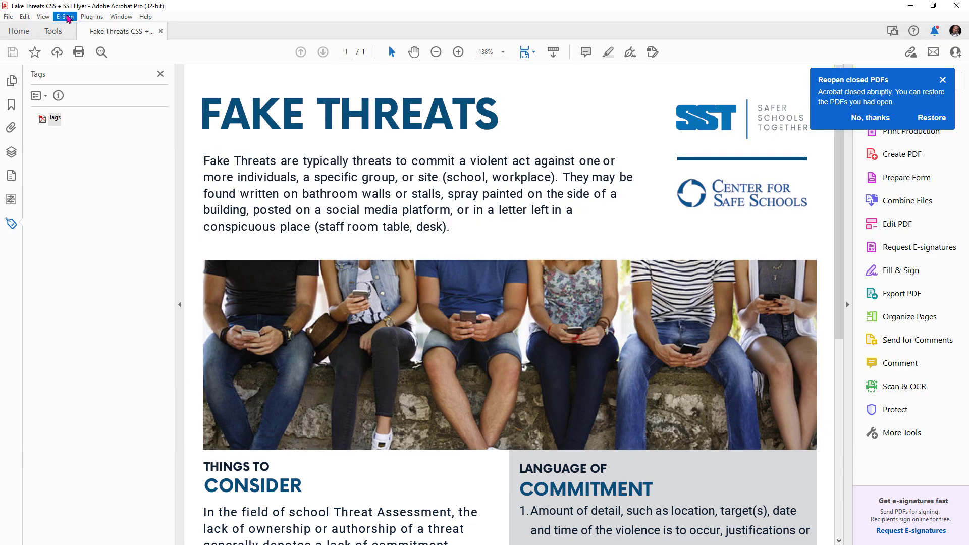
pyautogui.click(103, 16)
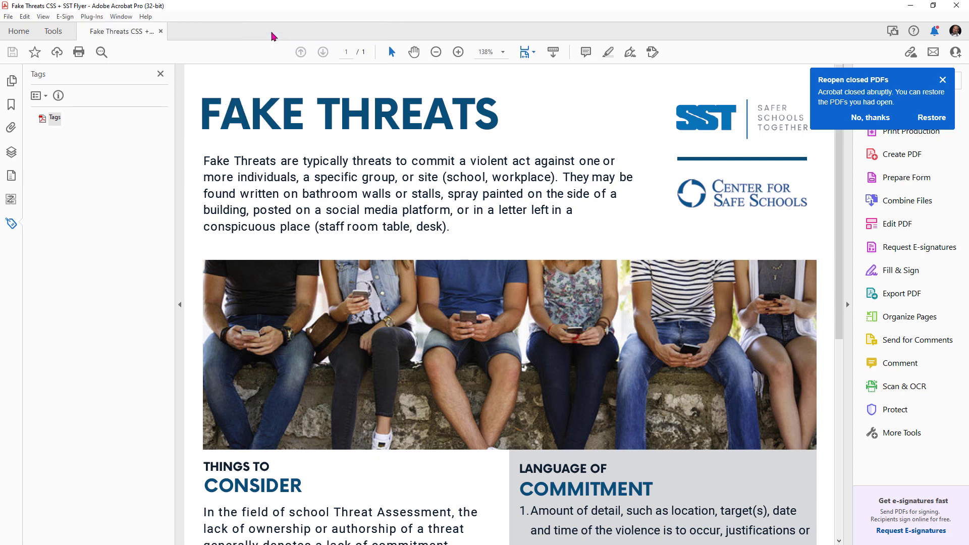
pyautogui.click(943, 80)
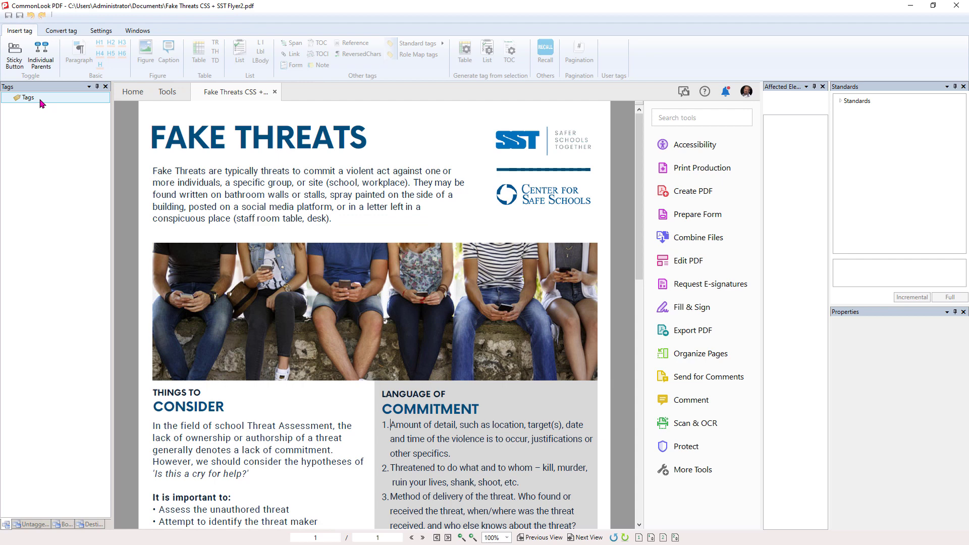
pyautogui.moveTo(30, 103)
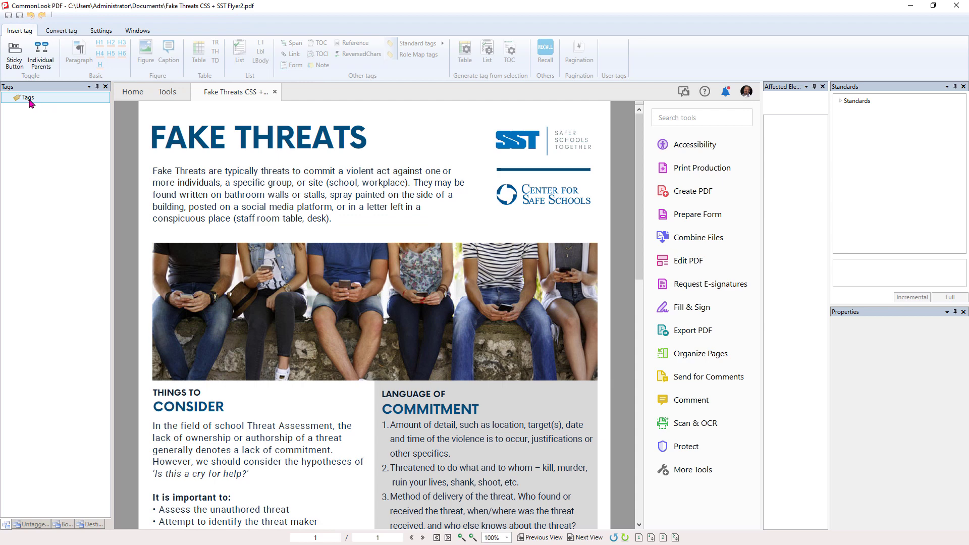
# Add a Document tag under the Tags root for the flyer content.
pyautogui.rightClick(24, 98)
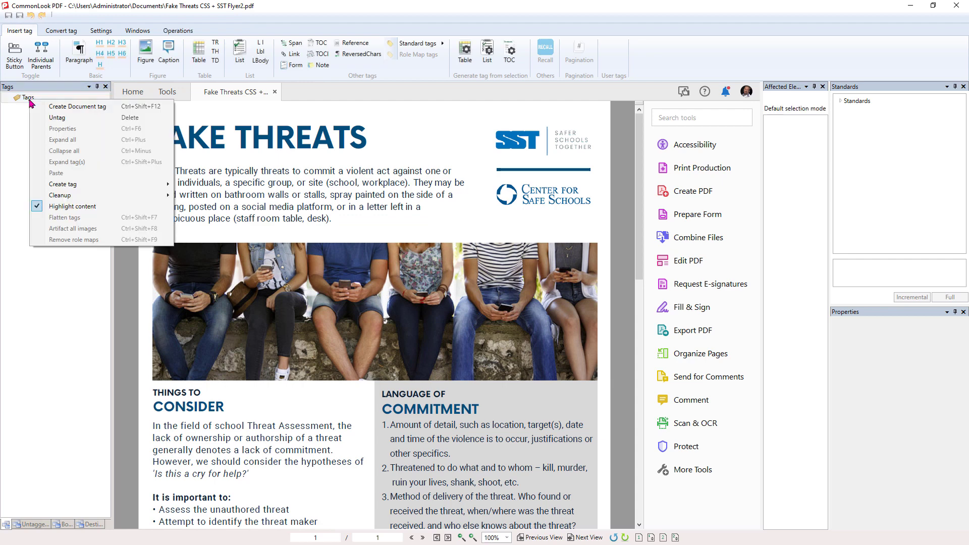
pyautogui.moveTo(69, 108)
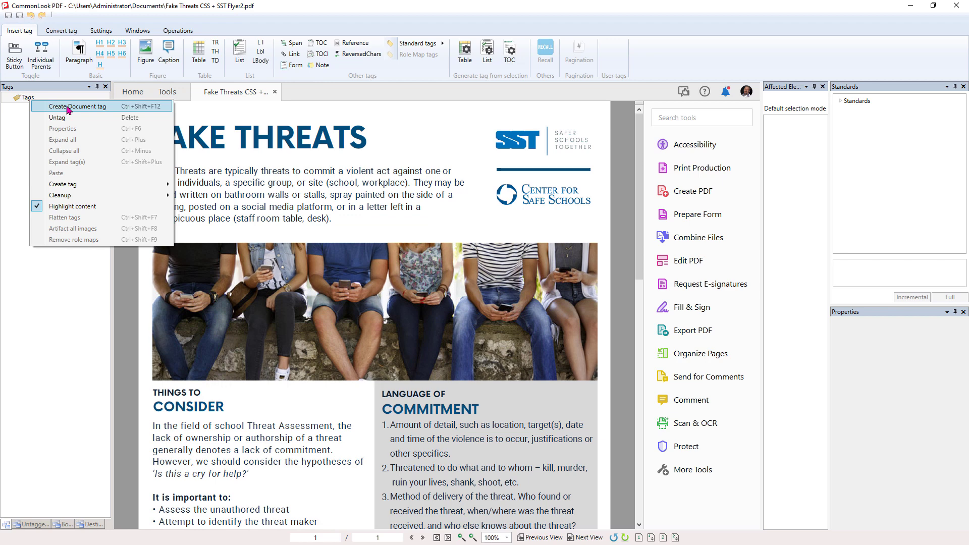
pyautogui.click(74, 106)
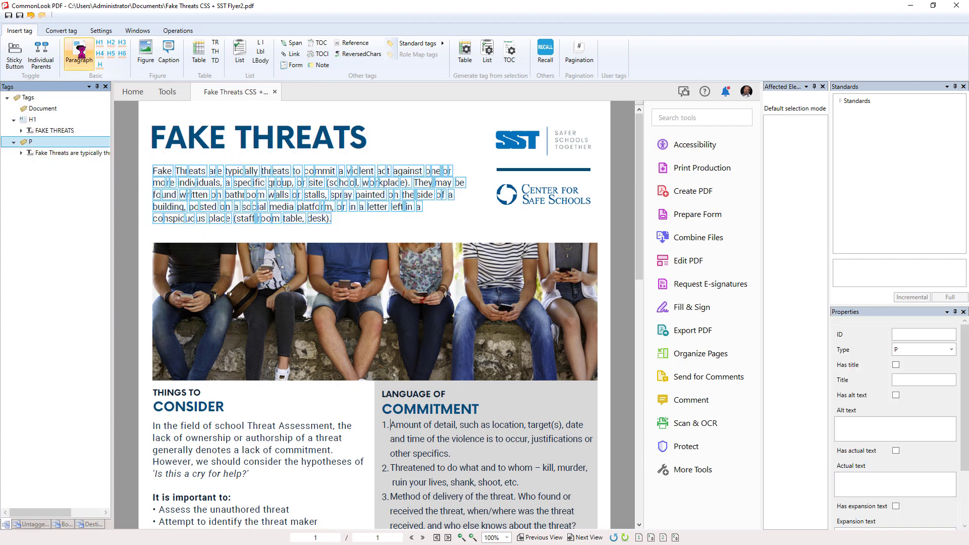
pyautogui.moveTo(86, 50)
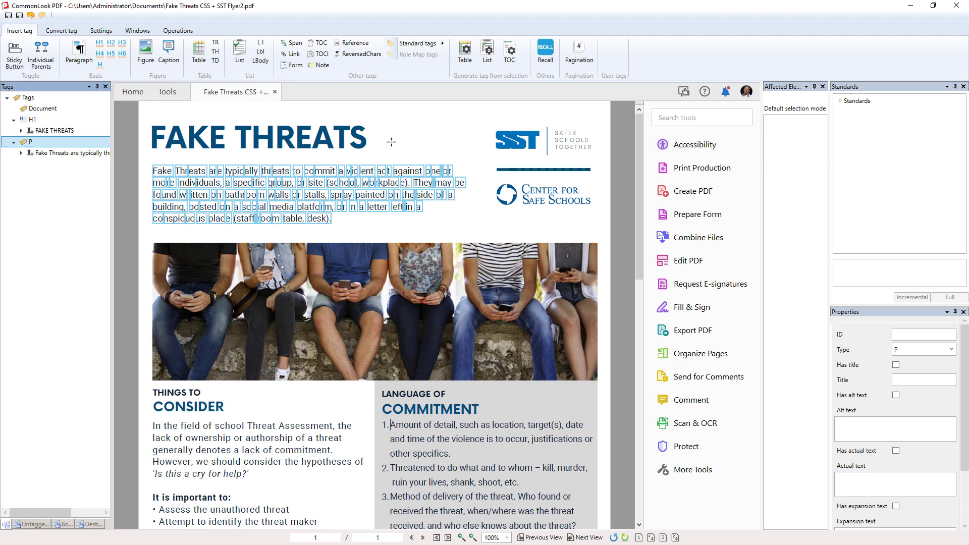
pyautogui.moveTo(490, 140)
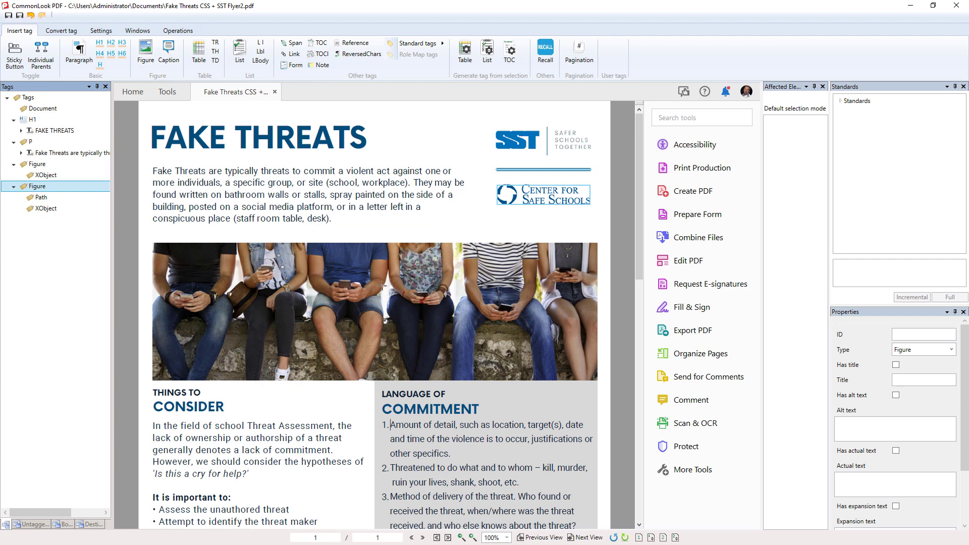
# Scroll the flyer page to reveal the remaining untagged content such as THINGS TO CONSIDER.
pyautogui.scroll(-3)
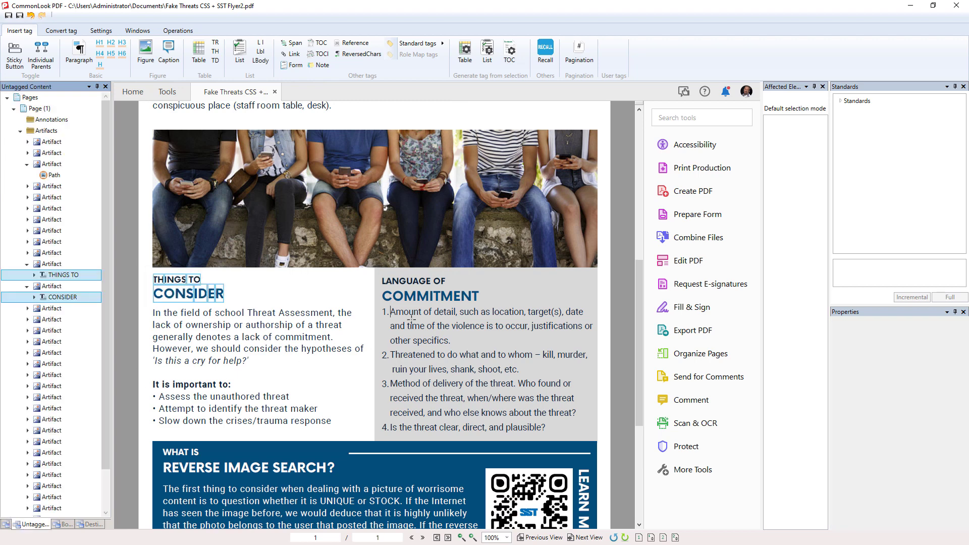
pyautogui.scroll(-3)
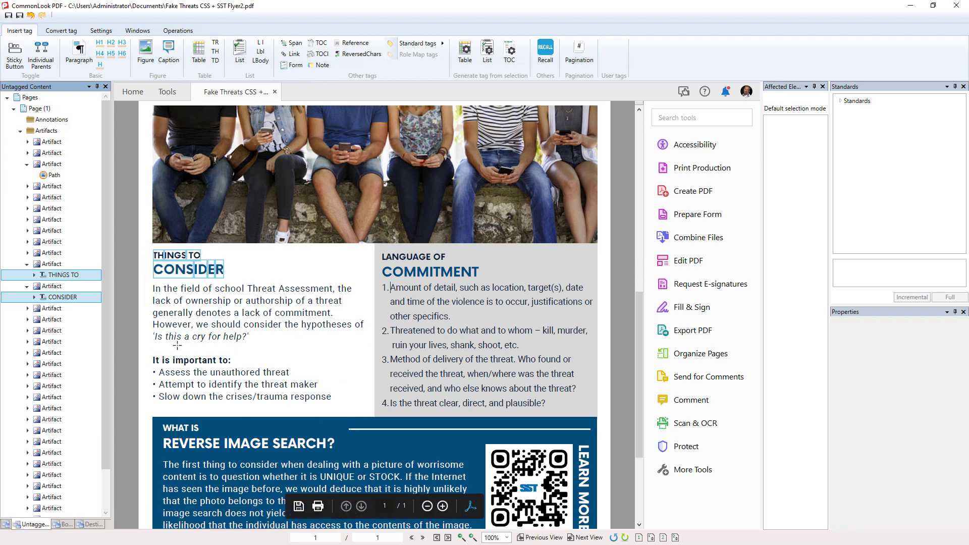
pyautogui.moveTo(192, 199)
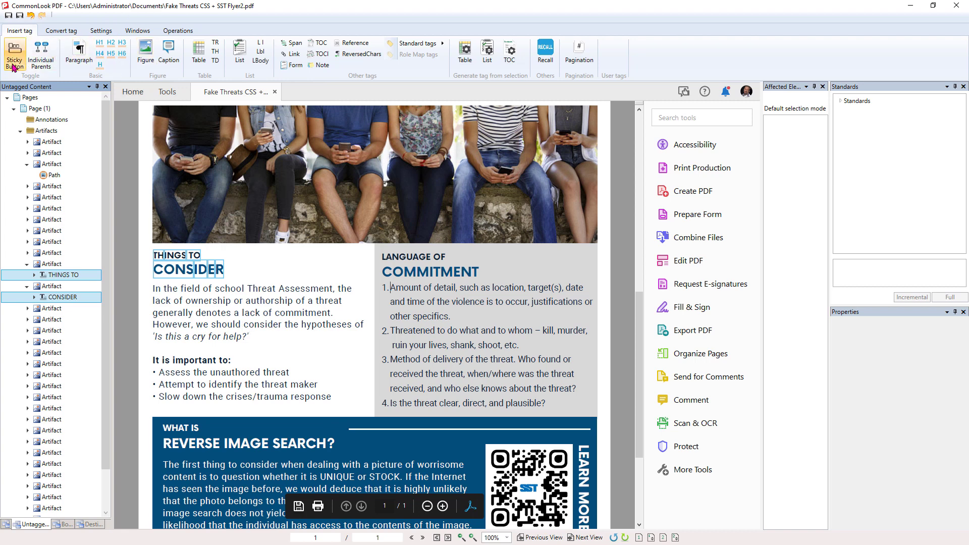
pyautogui.moveTo(13, 49)
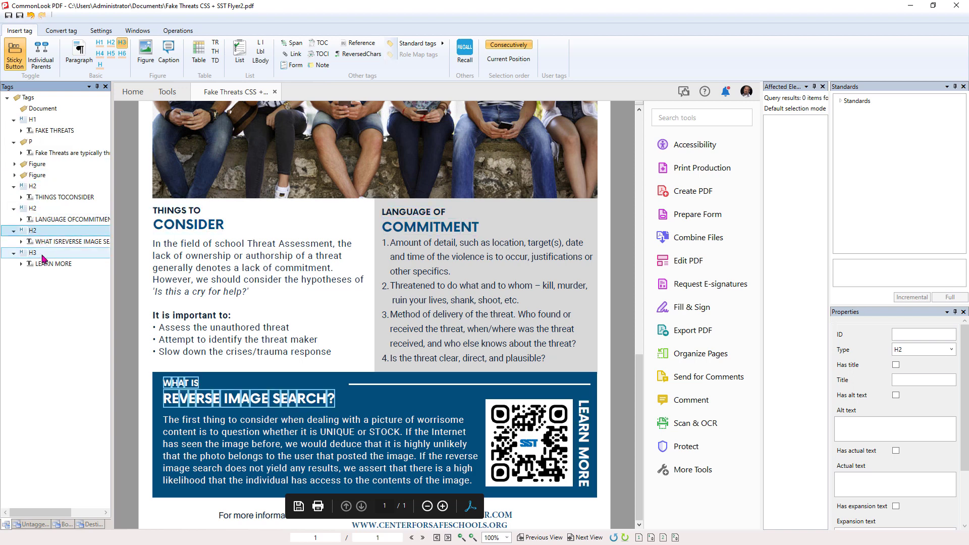
# Review the LEARN MORE H3 and THINGS TO CONSIDER H2 tags in the Tags panel.
pyautogui.click(31, 252)
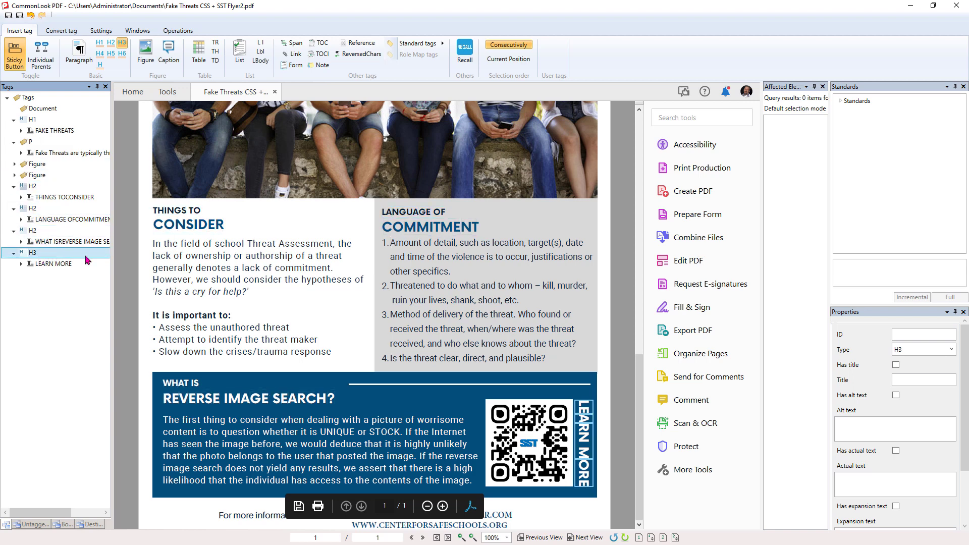
pyautogui.click(56, 197)
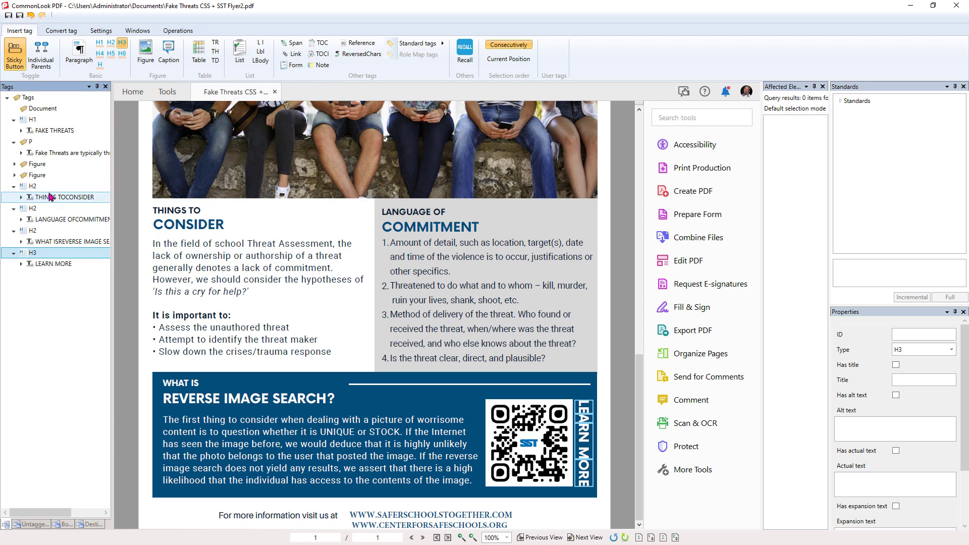
pyautogui.click(31, 208)
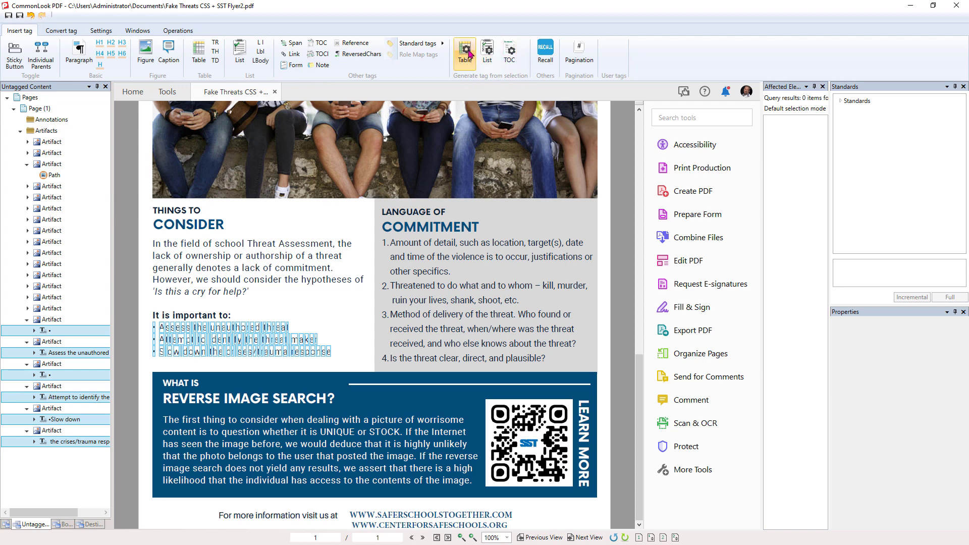
pyautogui.moveTo(488, 51)
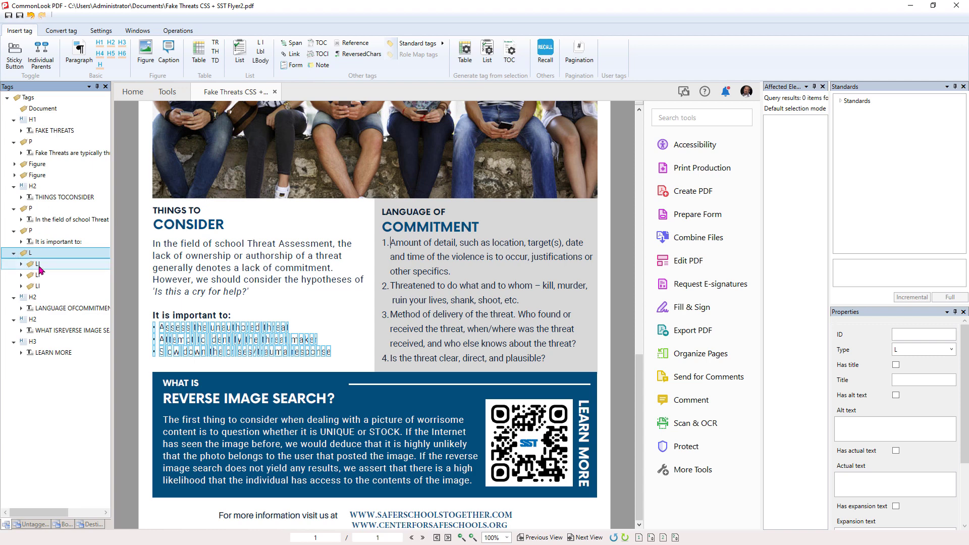
pyautogui.click(36, 285)
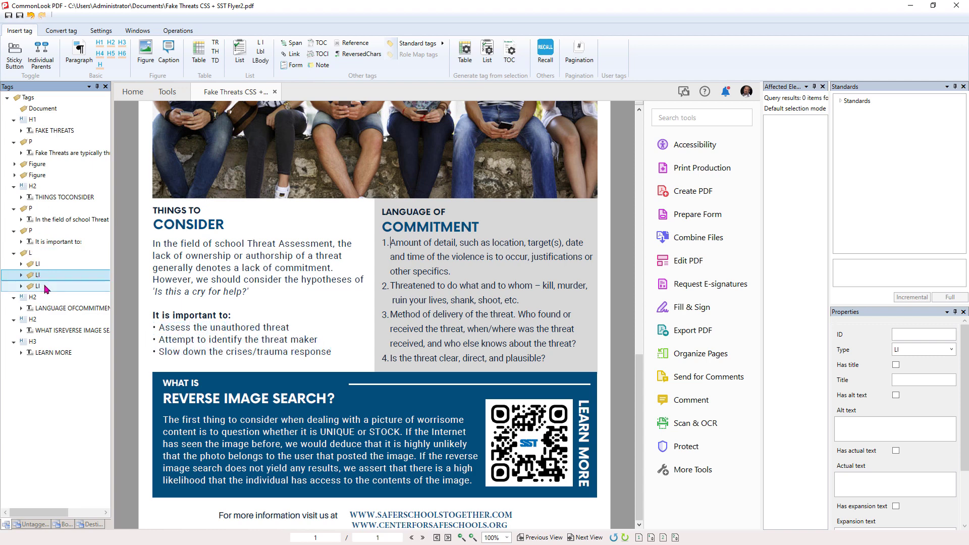
pyautogui.click(21, 275)
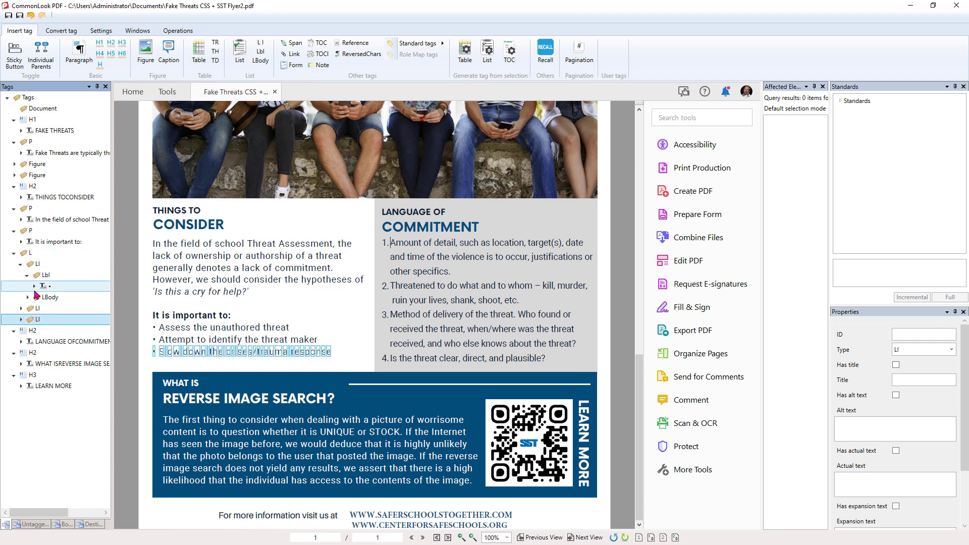
pyautogui.click(13, 238)
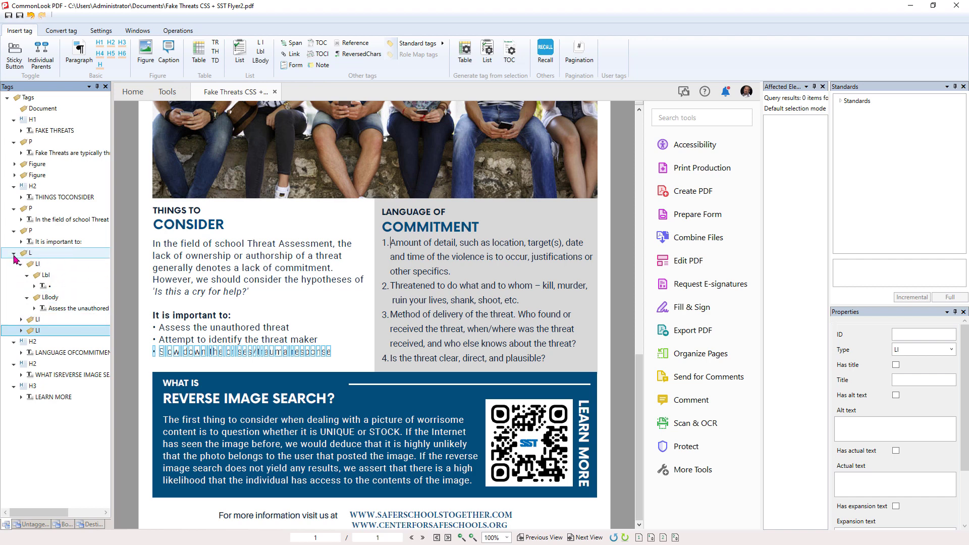
pyautogui.click(14, 253)
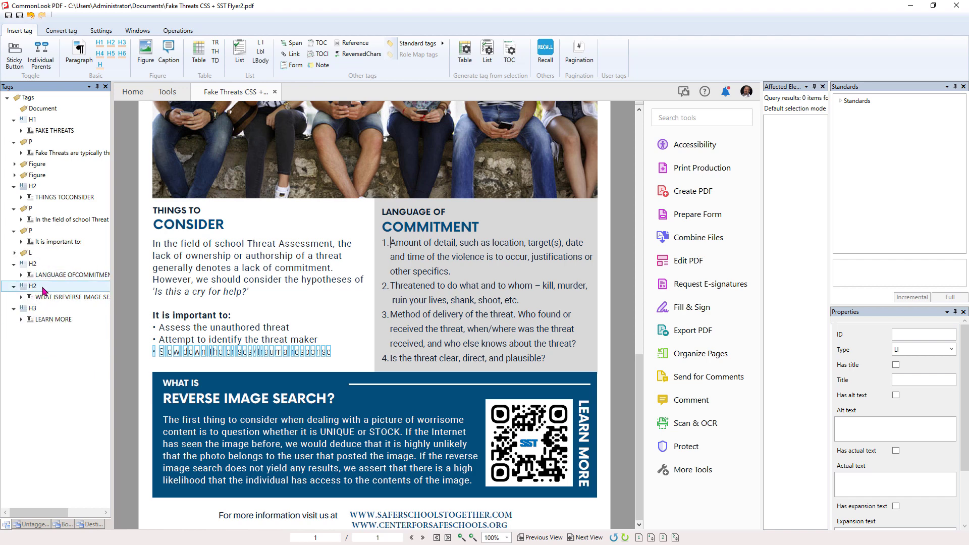
pyautogui.click(14, 285)
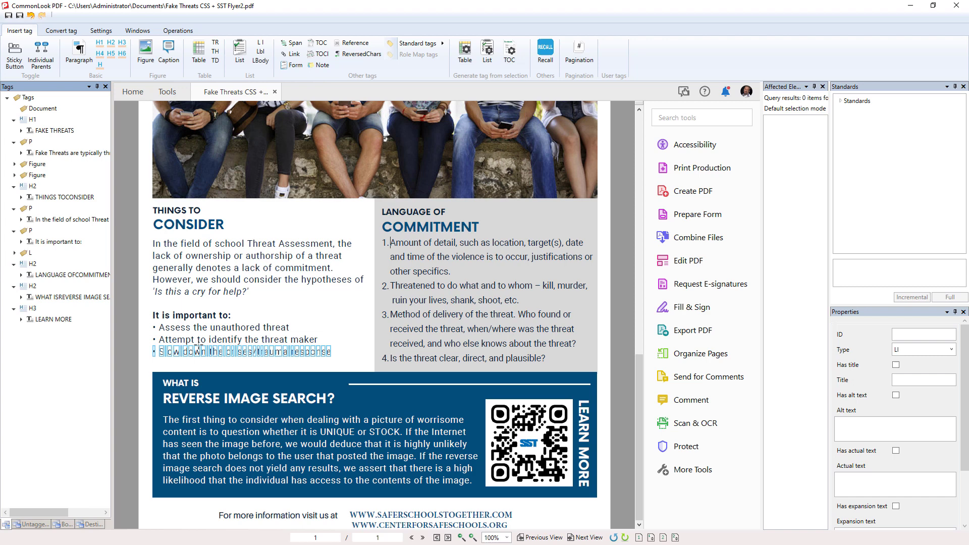
# Show the still-untagged content, select LEARN MORE and magnify the page to inspect the rest.
pyautogui.click(33, 286)
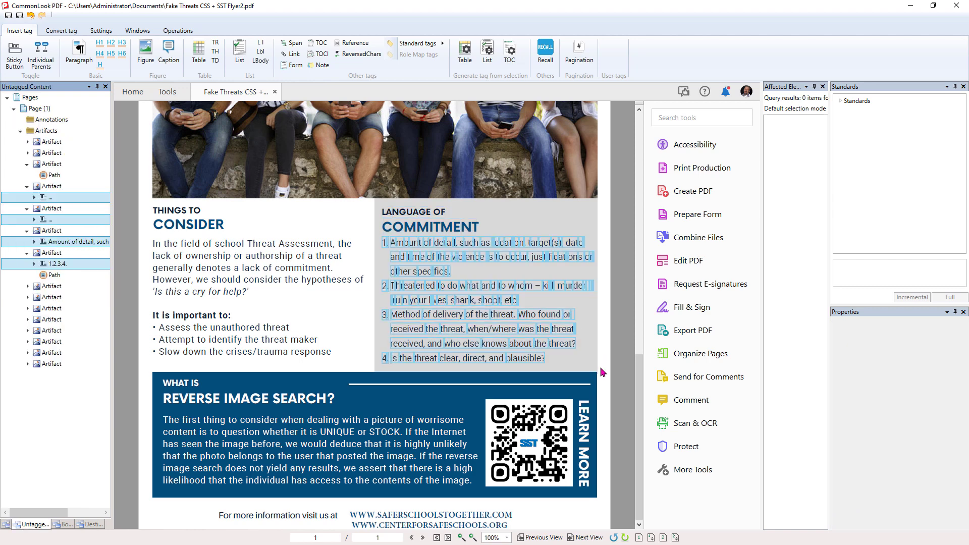
pyautogui.click(486, 50)
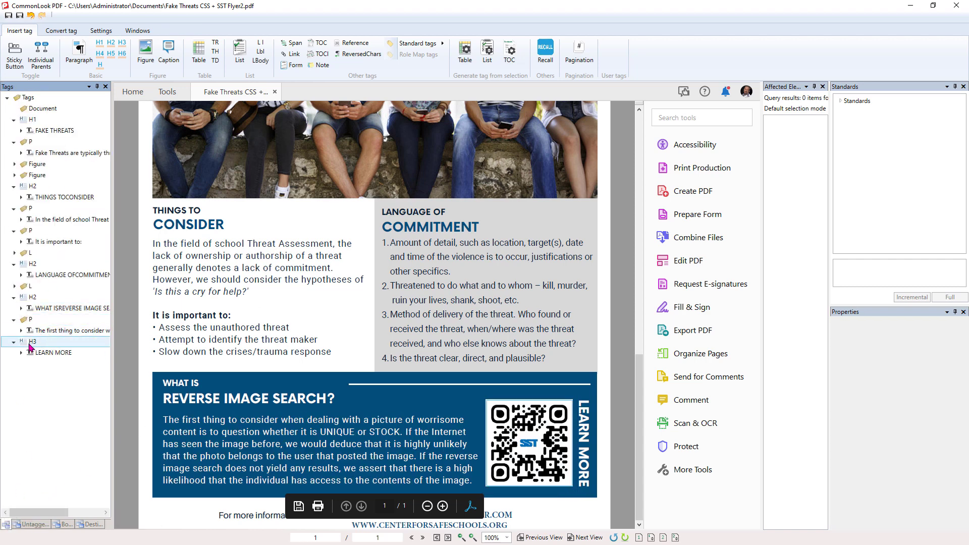
pyautogui.click(32, 341)
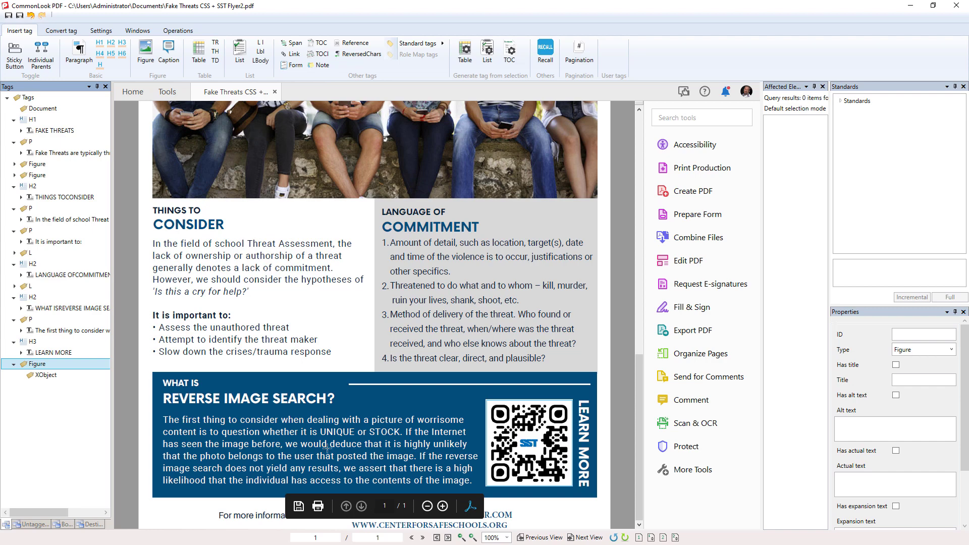
pyautogui.click(442, 507)
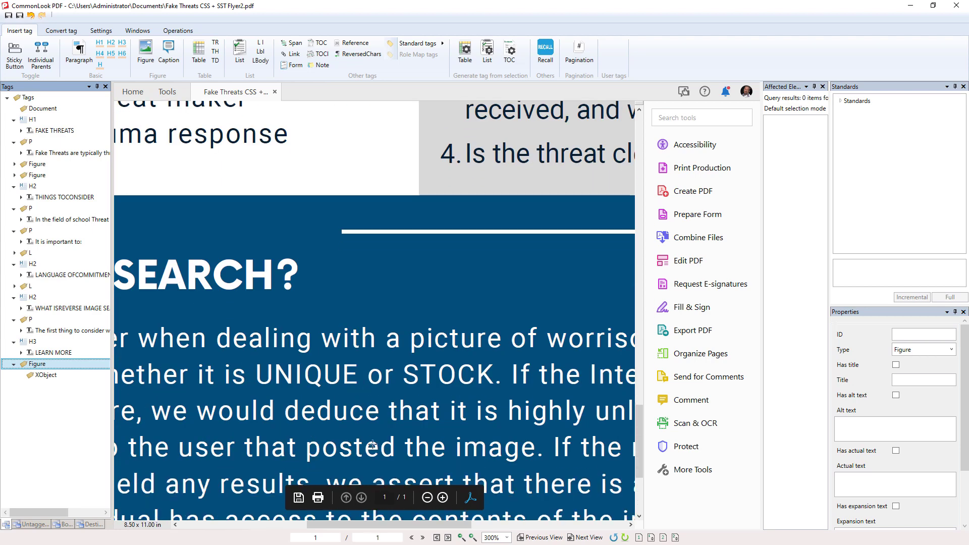
pyautogui.scroll(-3)
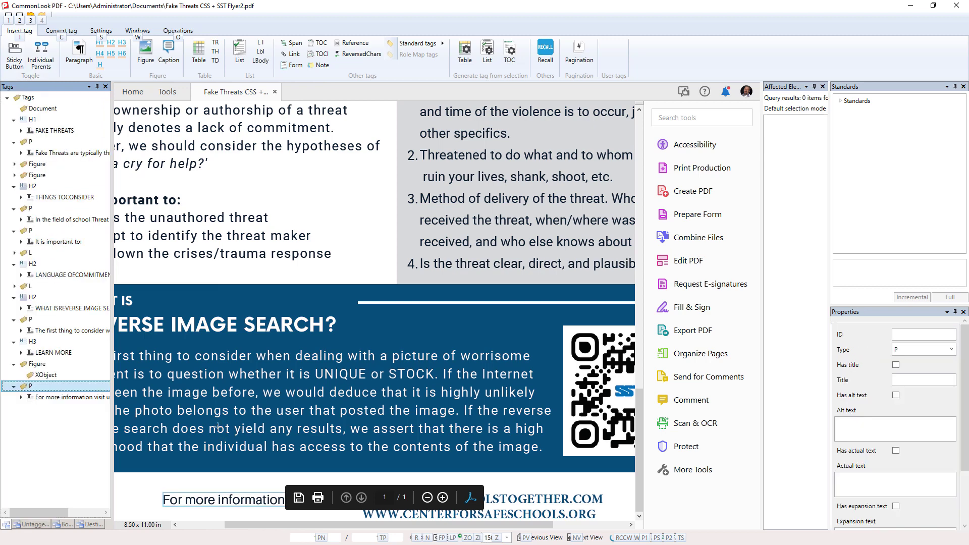
pyautogui.moveTo(512, 504)
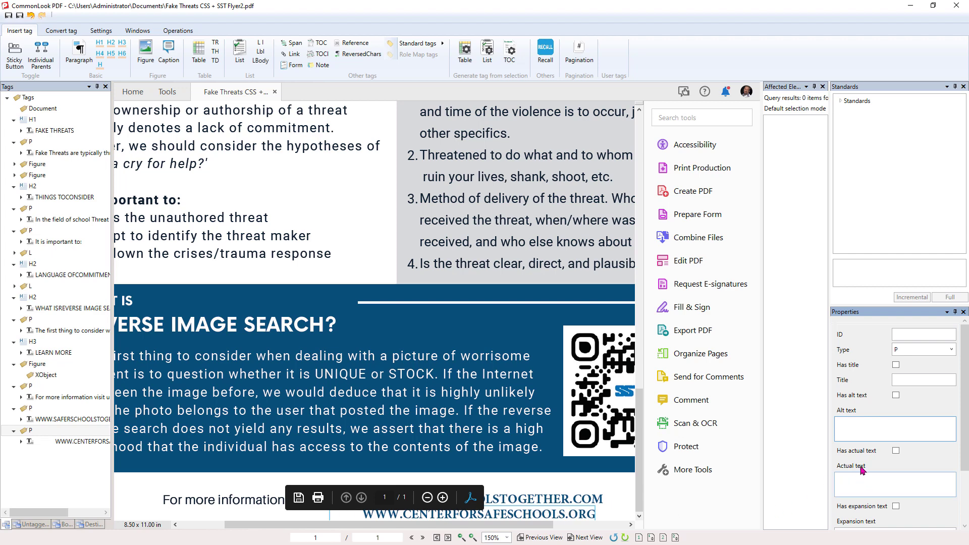
# Collapse the expanded tag nodes so only top-level tags under Document remain.
pyautogui.click(894, 428)
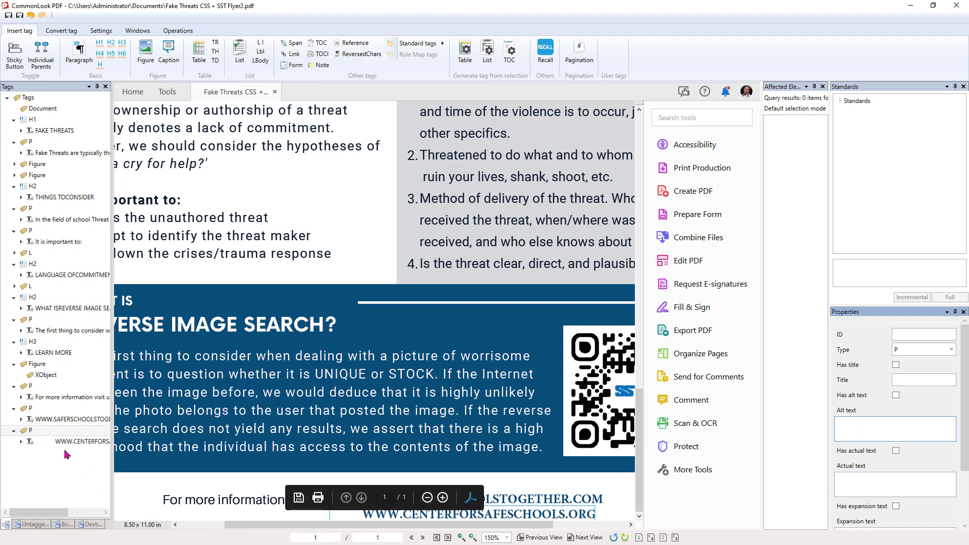
pyautogui.moveTo(77, 440)
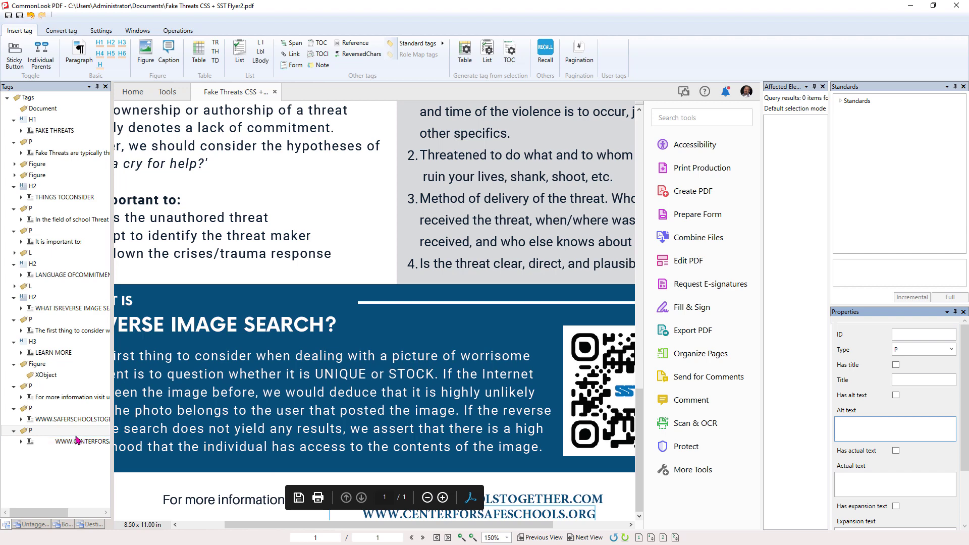
pyautogui.moveTo(71, 438)
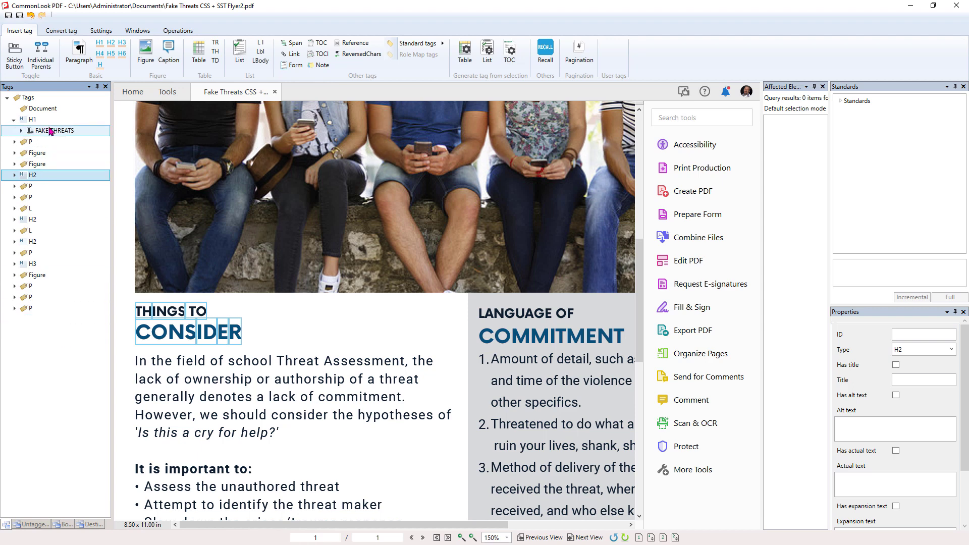
# Select Document, the FAKE THREATS H1 and each Figure tag to locate the header logos.
pyautogui.click(51, 130)
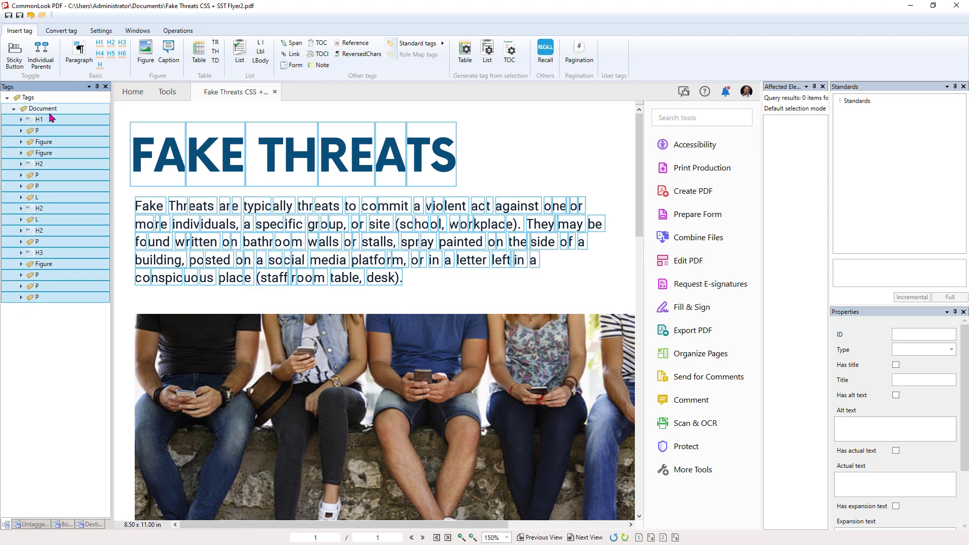
pyautogui.click(43, 108)
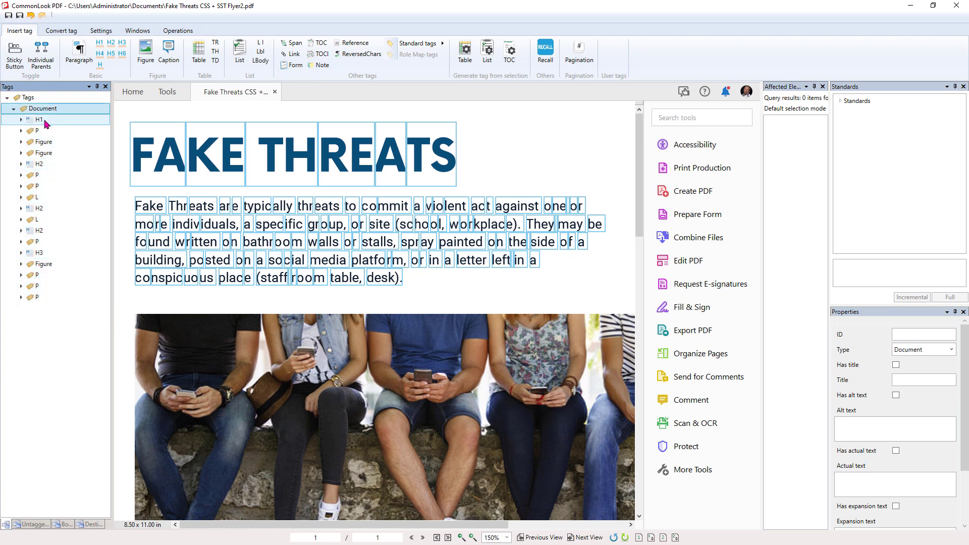
pyautogui.click(37, 119)
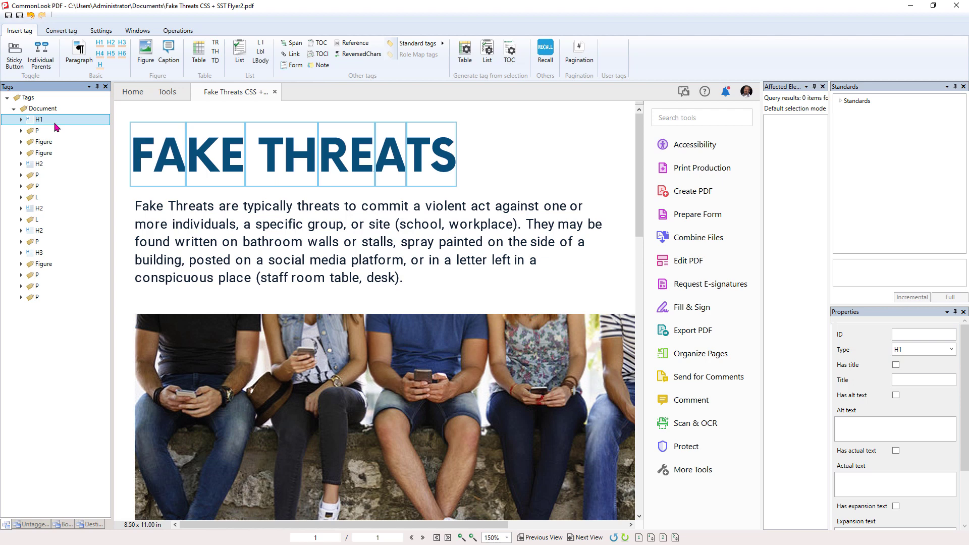
pyautogui.click(44, 152)
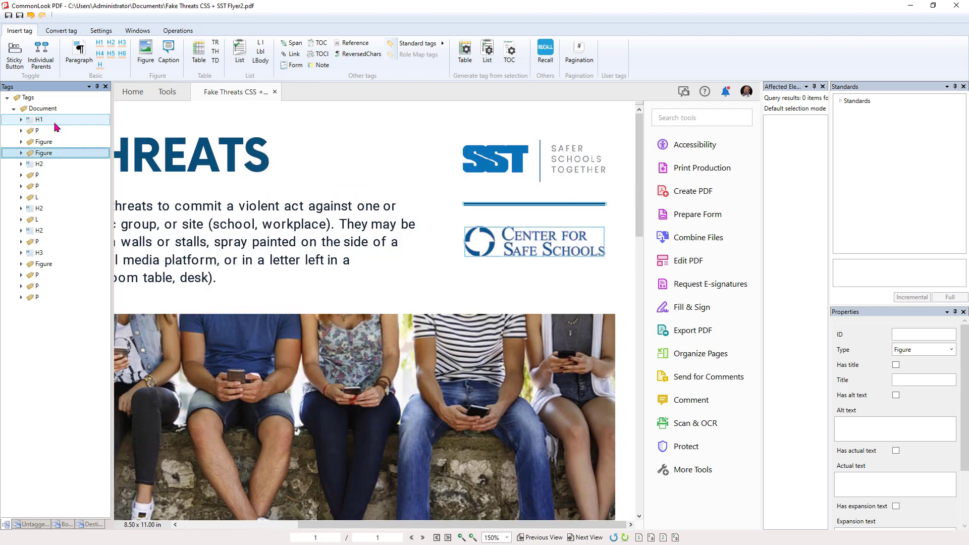
pyautogui.click(38, 141)
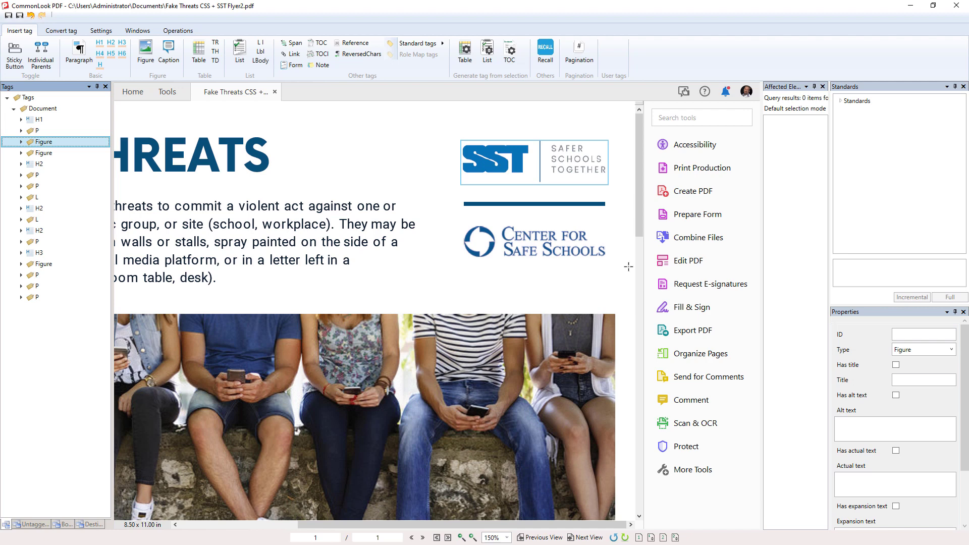
# Enter alt text 'SST Schools Together' for the SST logo figure, then select THINGS TO CONSIDER.
pyautogui.click(894, 428)
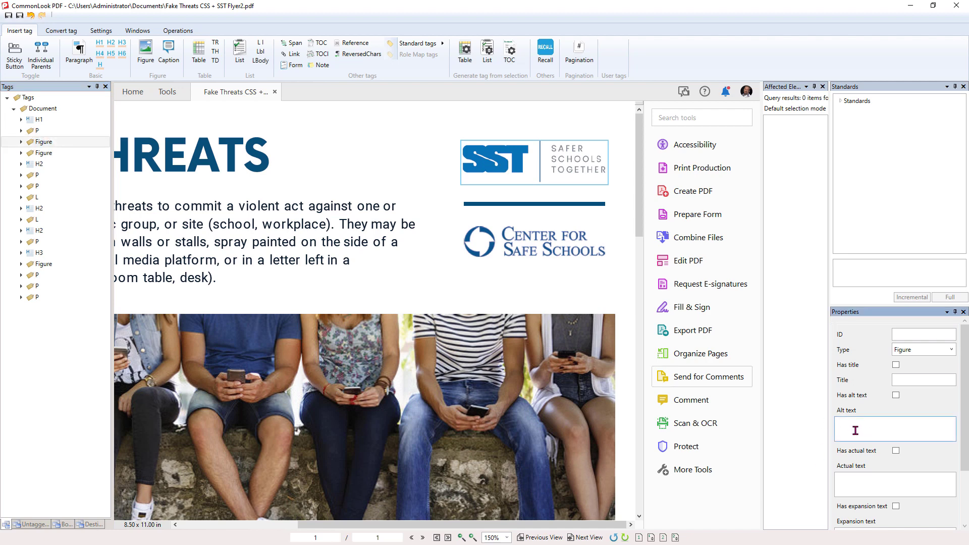
pyautogui.write('S S T Safer')
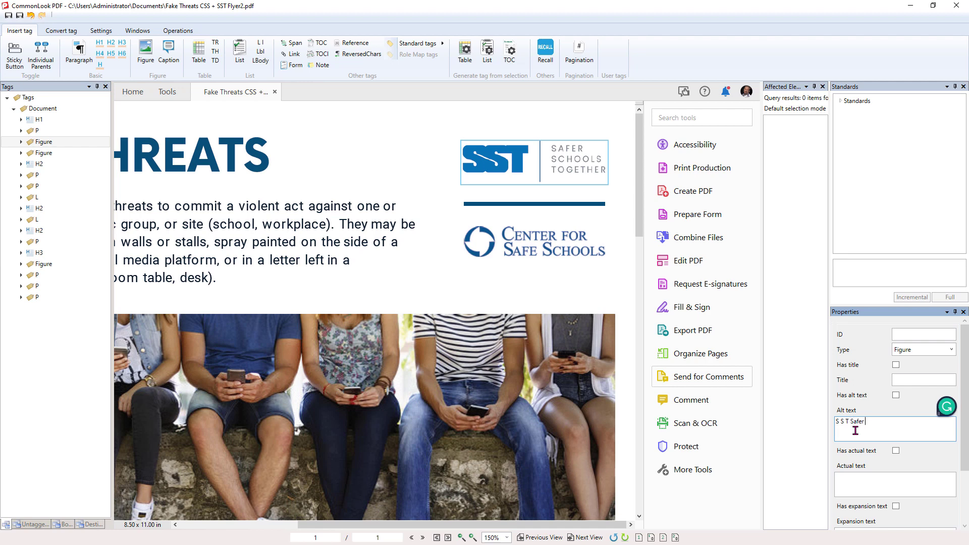
pyautogui.write('Schools')
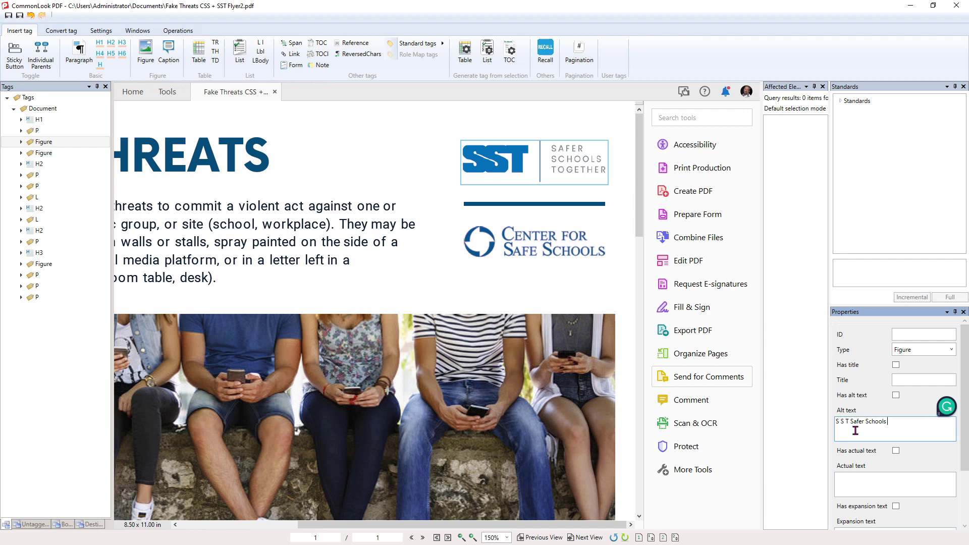
pyautogui.write('Together')
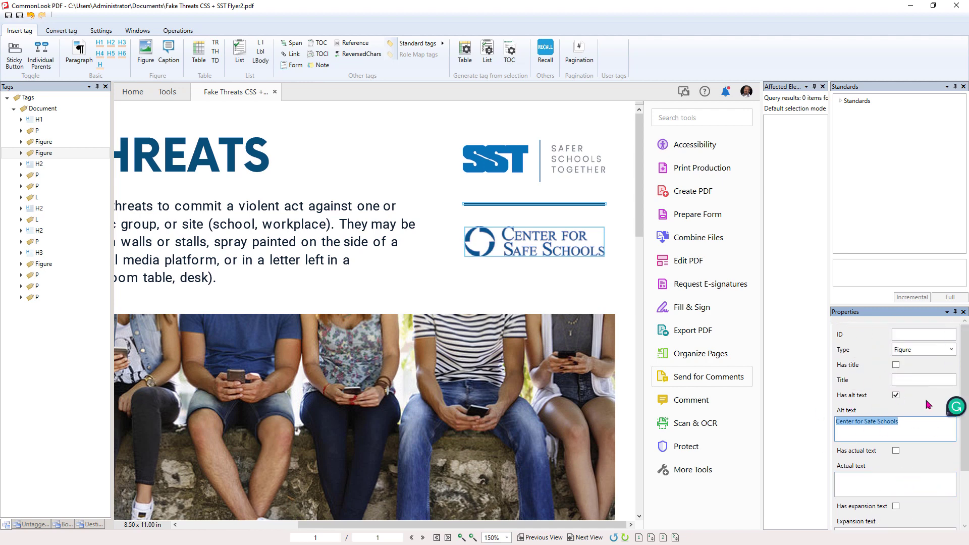
pyautogui.click(37, 197)
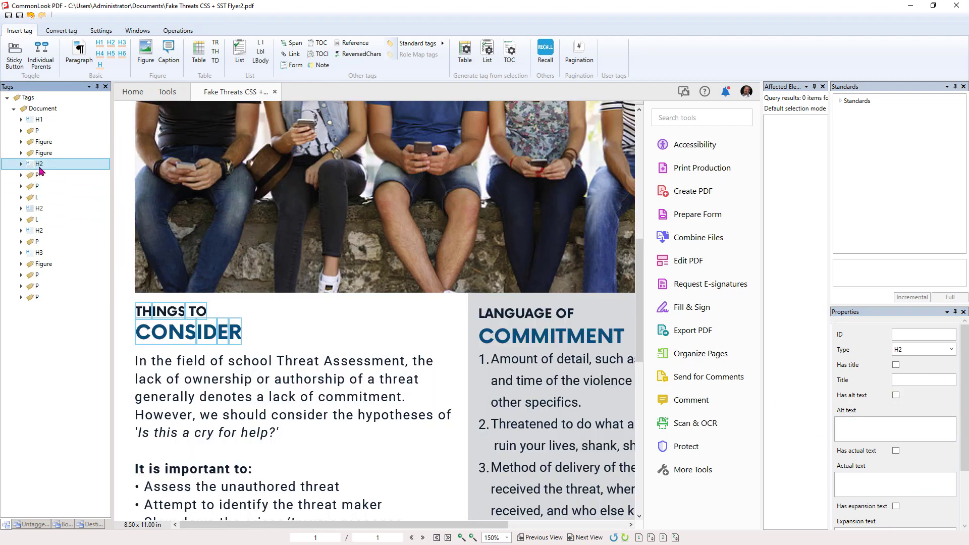
pyautogui.click(30, 185)
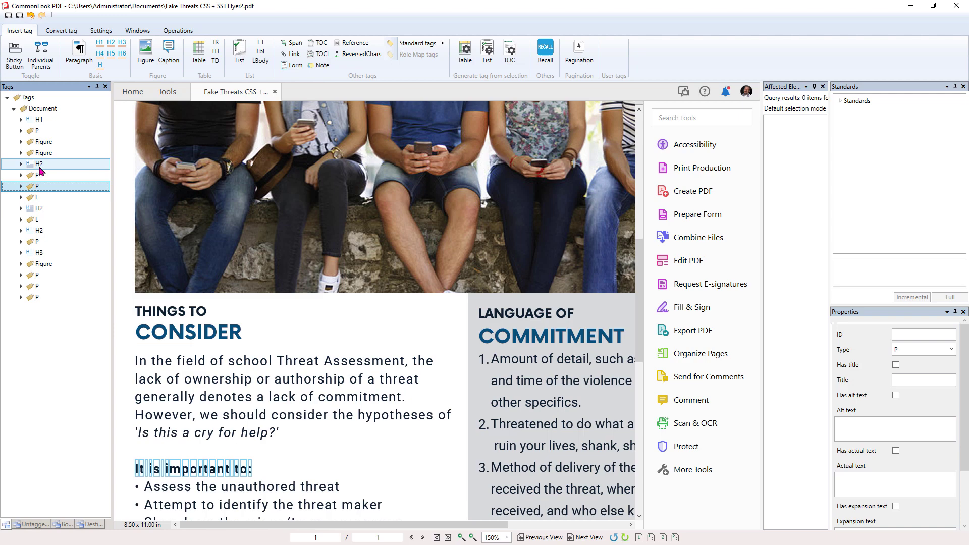
pyautogui.click(40, 208)
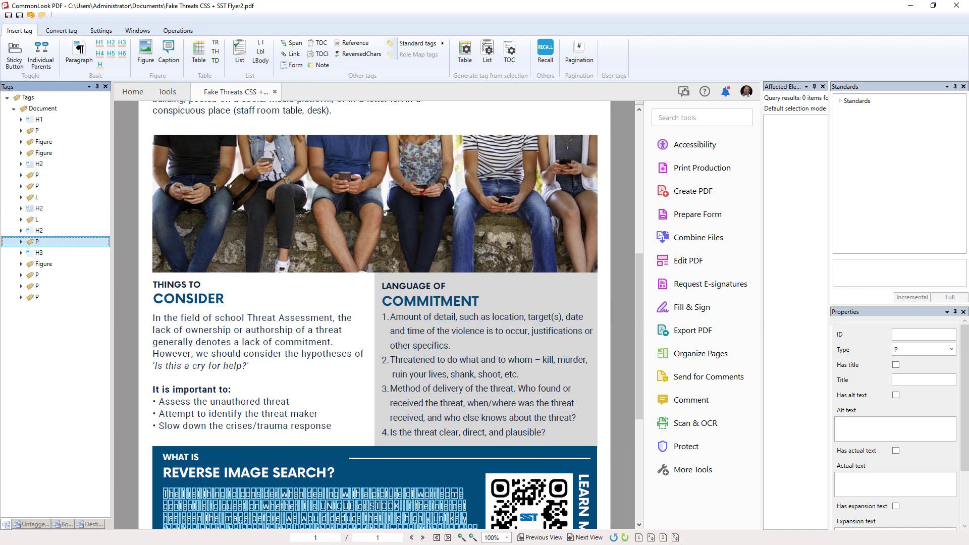
pyautogui.click(39, 230)
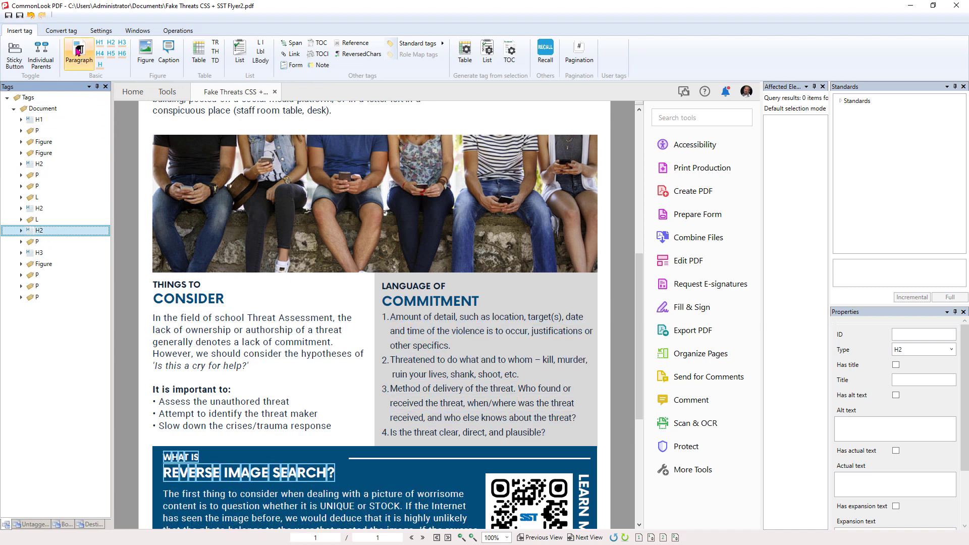
pyautogui.click(60, 31)
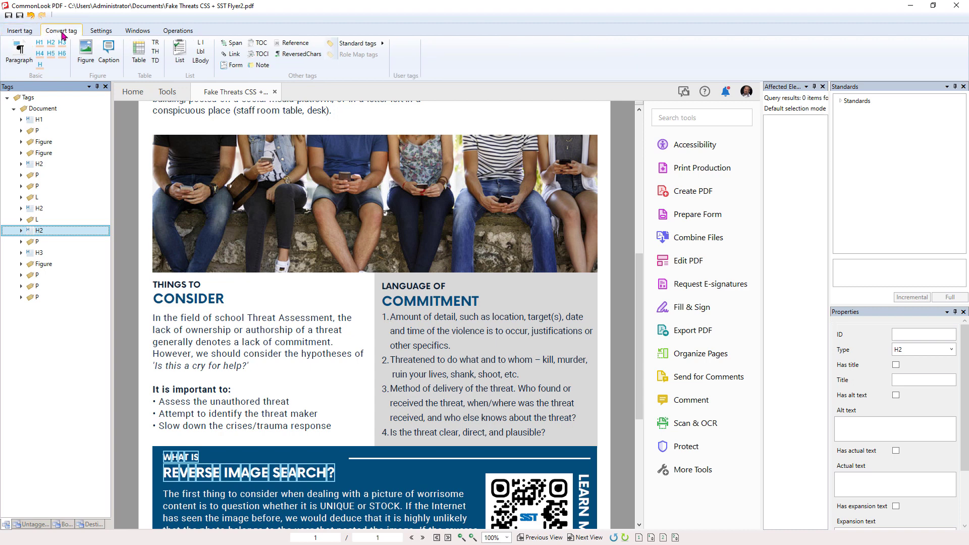
pyautogui.click(63, 42)
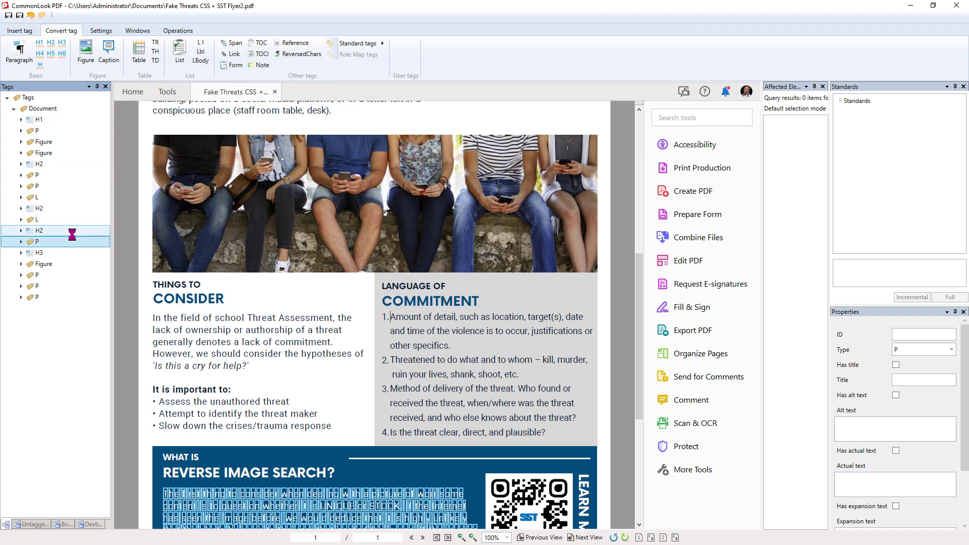
pyautogui.click(38, 252)
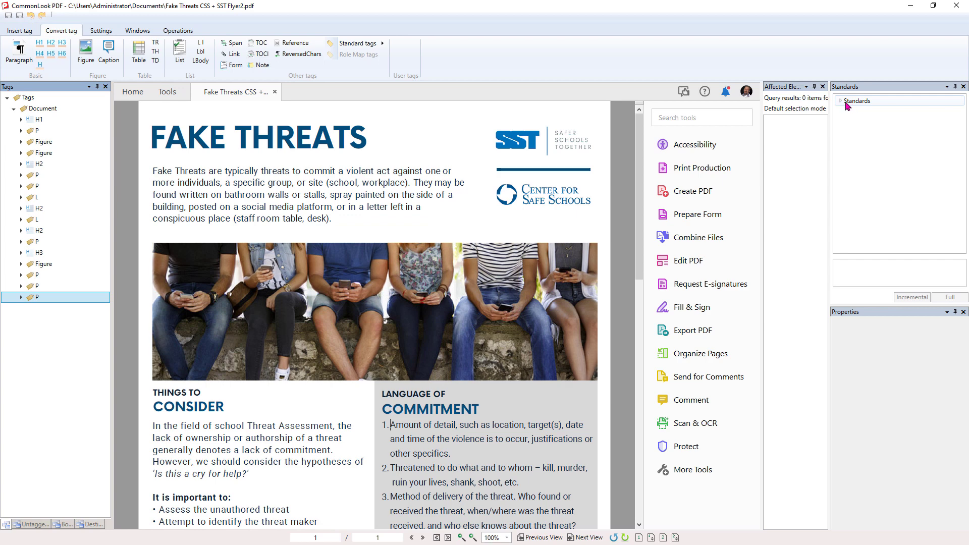
# Choose PDF/UA 1.0 (ISO 14289-1) under Accessibility standards and run a Full validation.
pyautogui.click(841, 100)
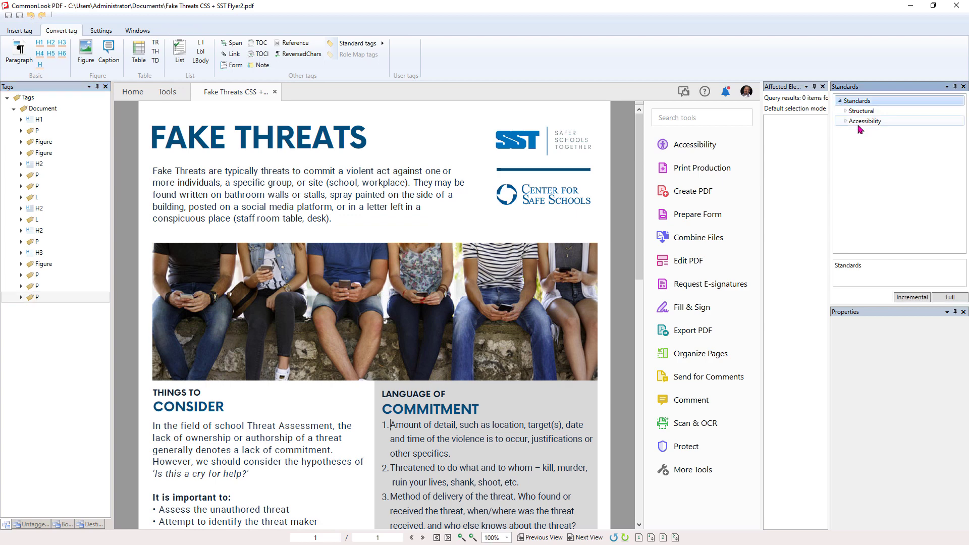
pyautogui.click(841, 121)
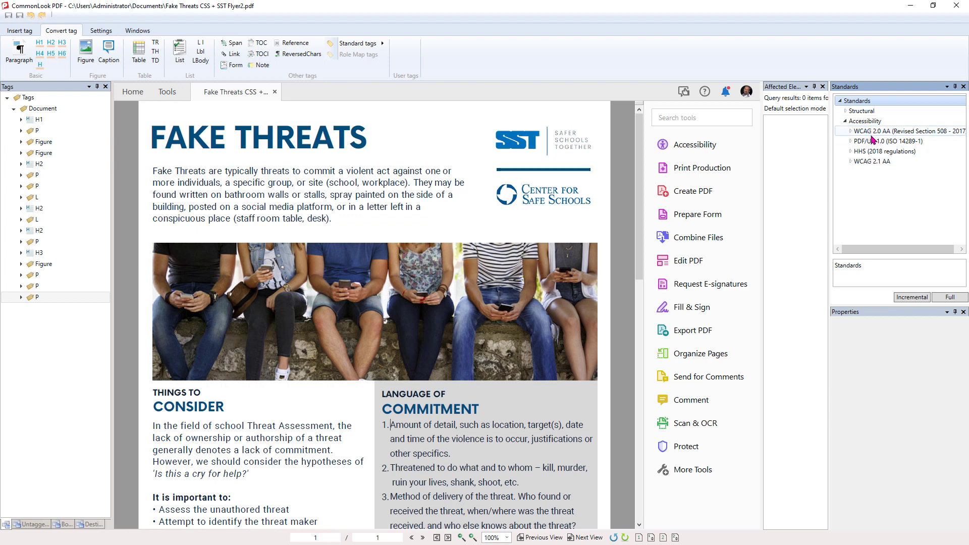
pyautogui.click(871, 160)
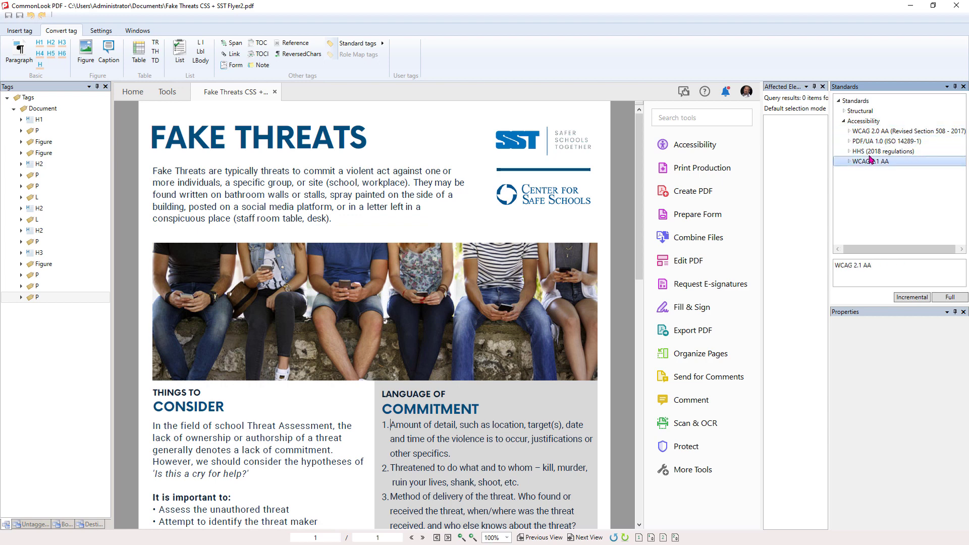
pyautogui.click(884, 152)
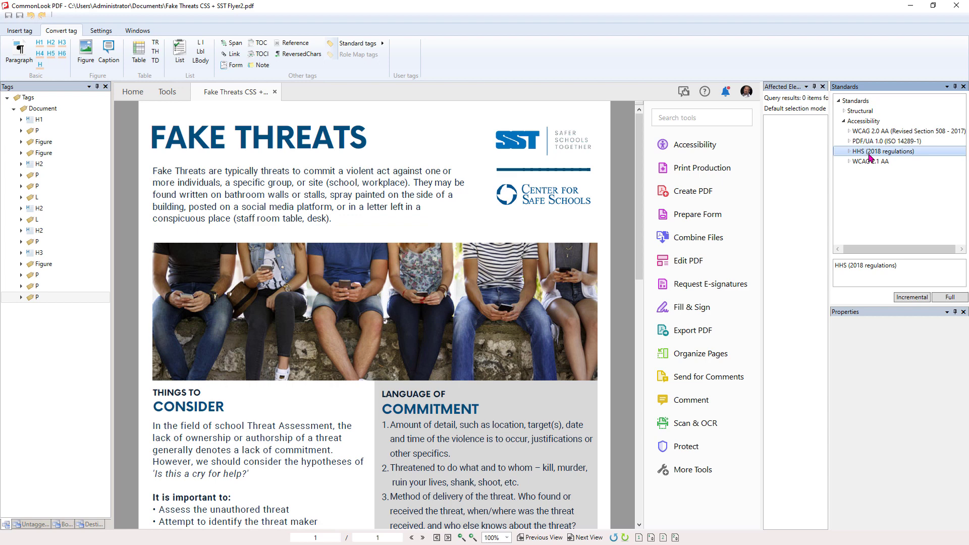
pyautogui.click(871, 160)
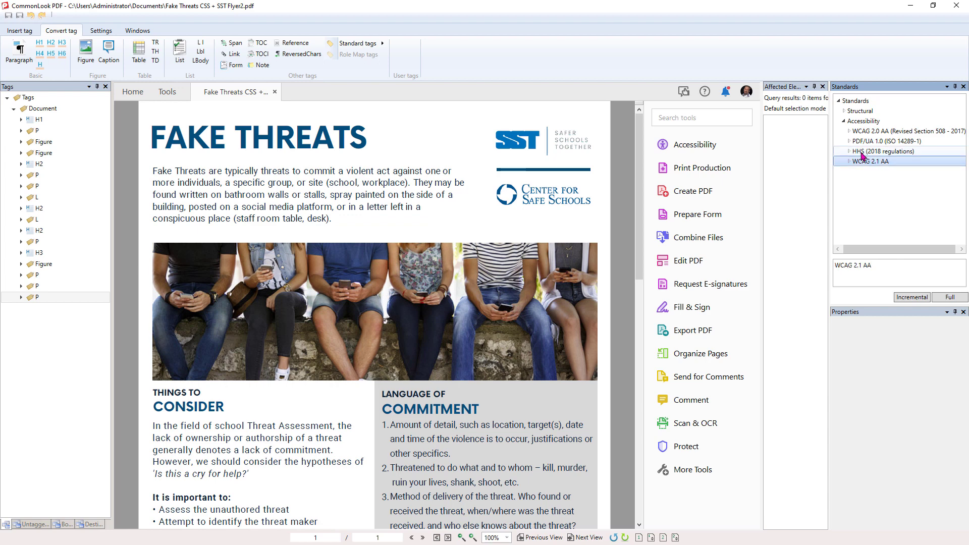
pyautogui.click(884, 140)
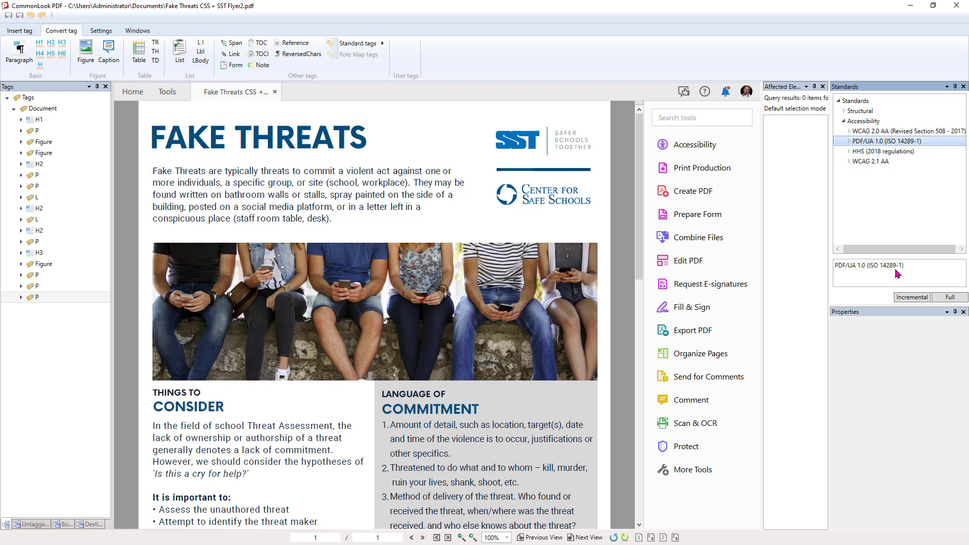
pyautogui.moveTo(950, 297)
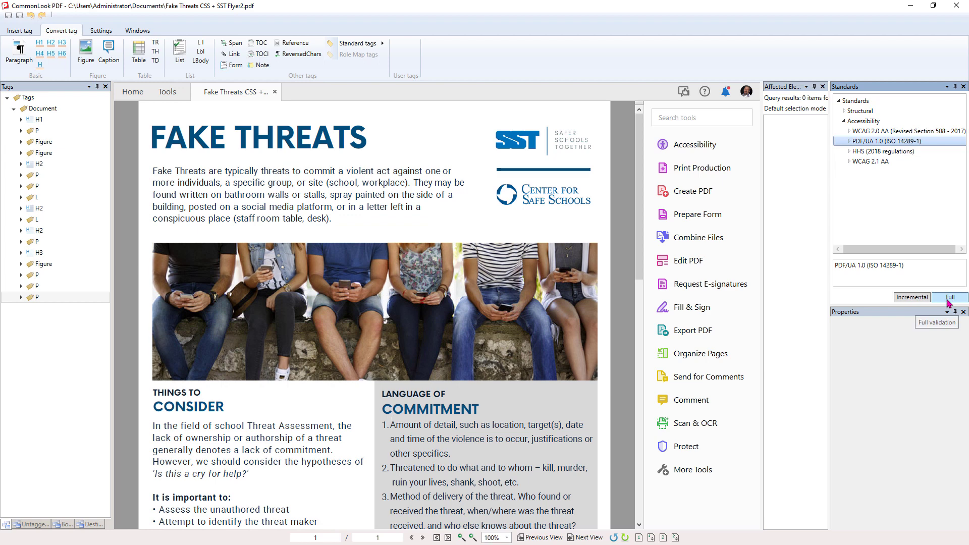
pyautogui.click(950, 296)
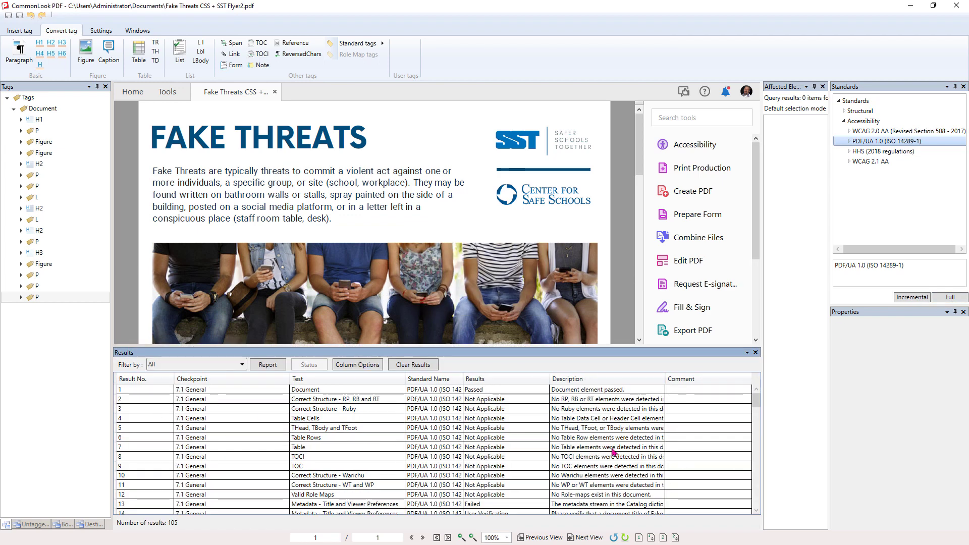
# Filter the PDF/UA results to Failed only, leaving 9 failures listed.
pyautogui.scroll(-3)
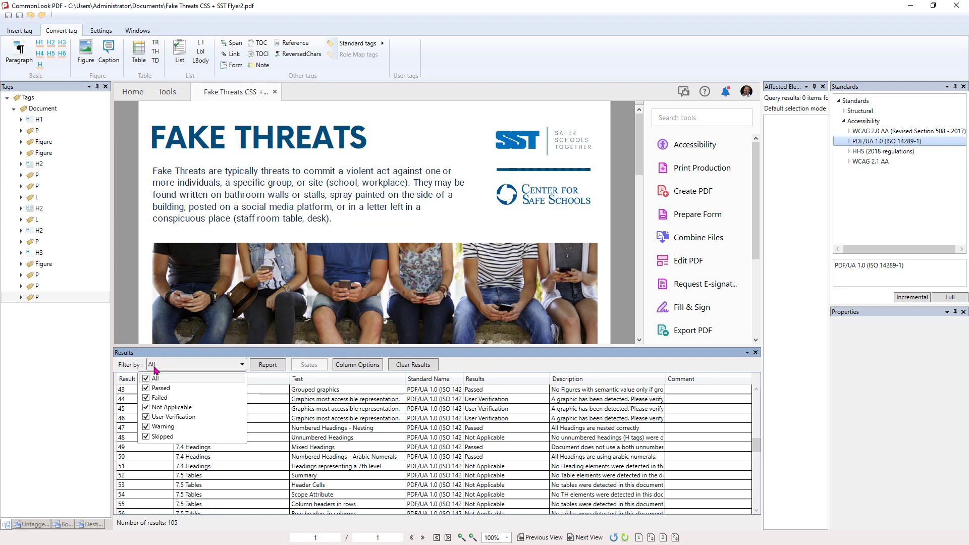
pyautogui.click(145, 377)
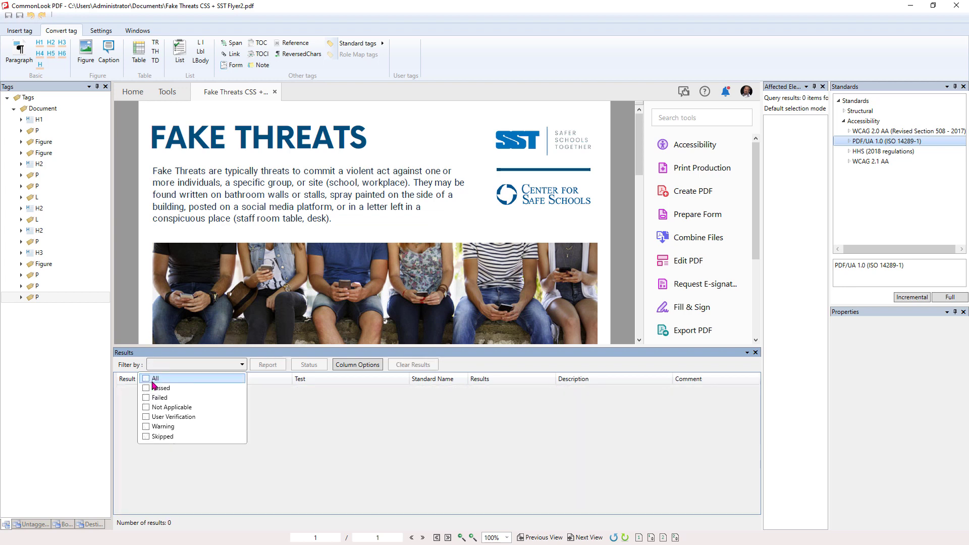
pyautogui.click(146, 397)
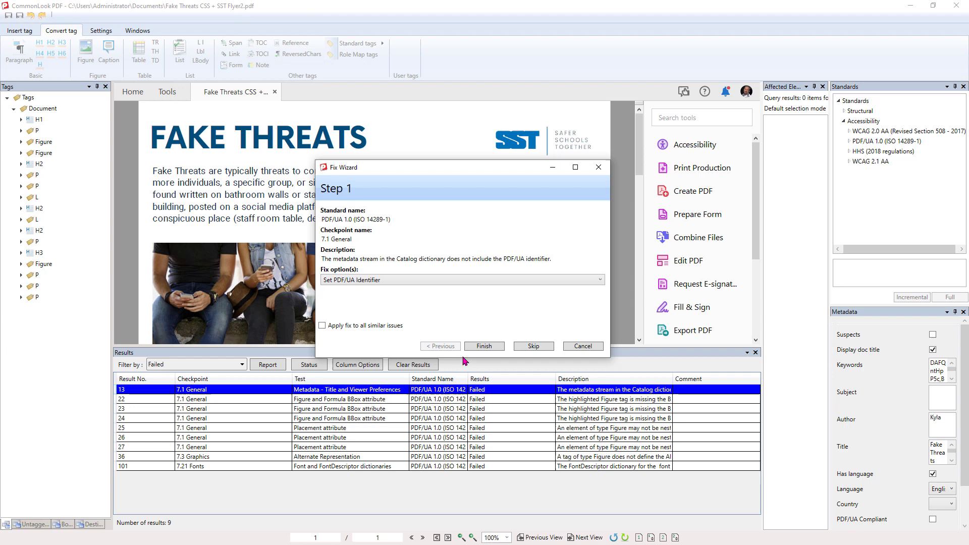
# Apply the Fix Wizard's 'Set PDF/UA Identifier' fix to the document.
pyautogui.click(485, 346)
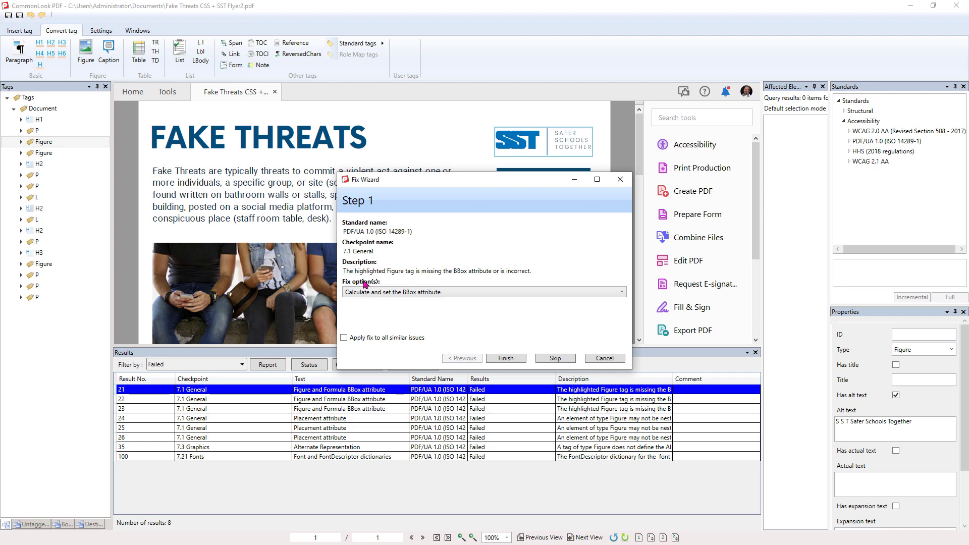
pyautogui.moveTo(483, 281)
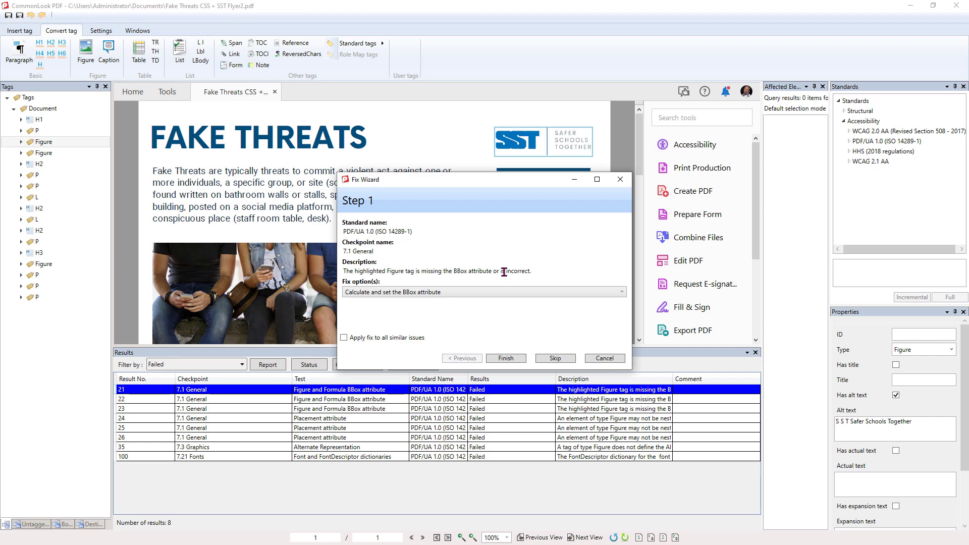
pyautogui.moveTo(485, 180); pyautogui.dragTo(361, 117)
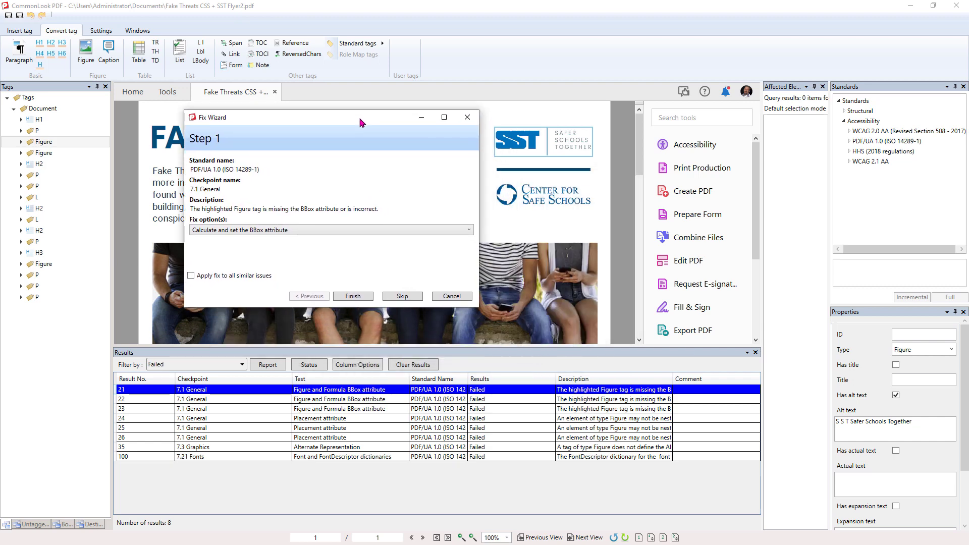
pyautogui.moveTo(324, 245)
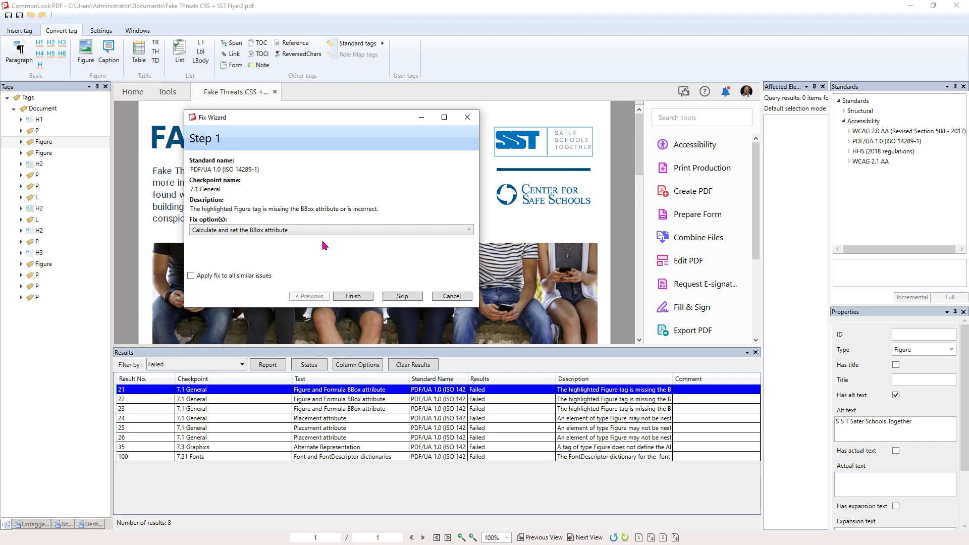
pyautogui.moveTo(329, 243)
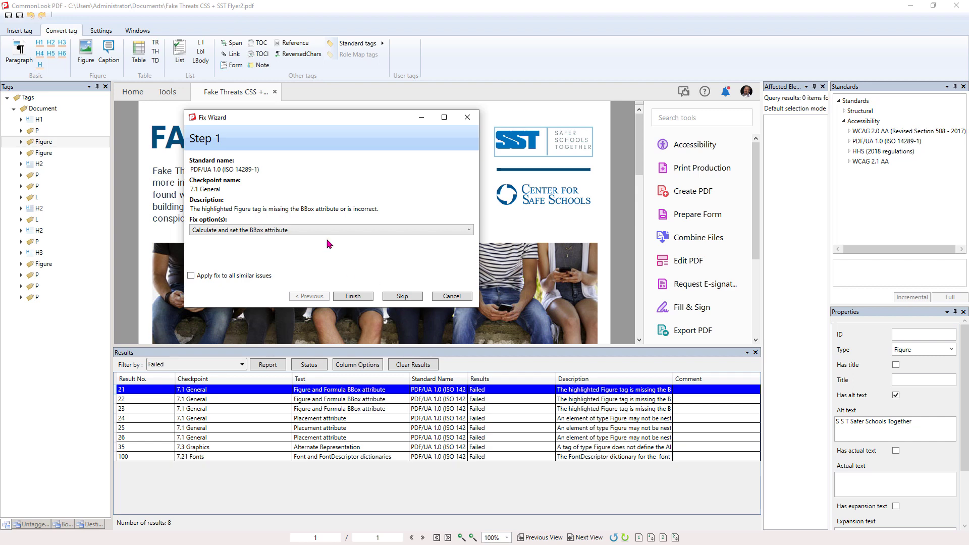
pyautogui.moveTo(230, 237)
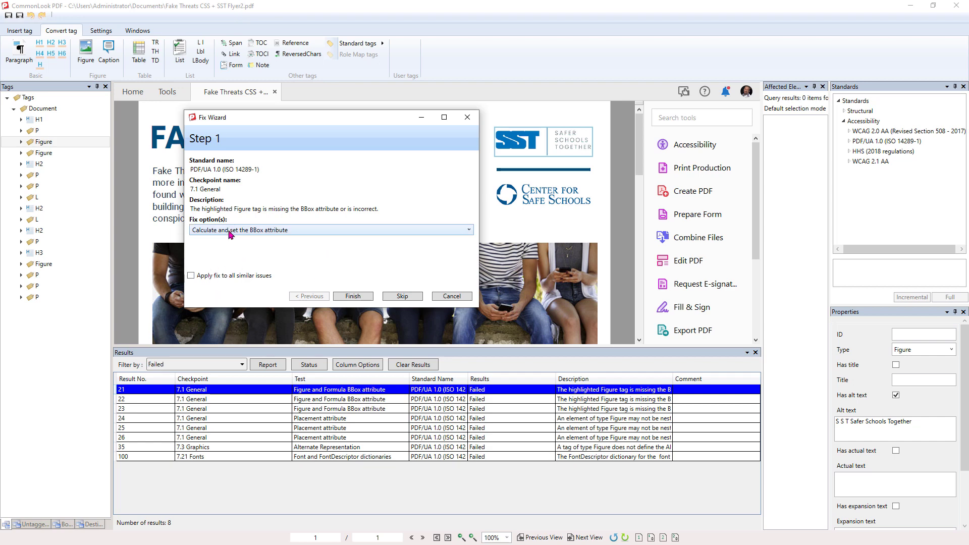
pyautogui.moveTo(196, 234)
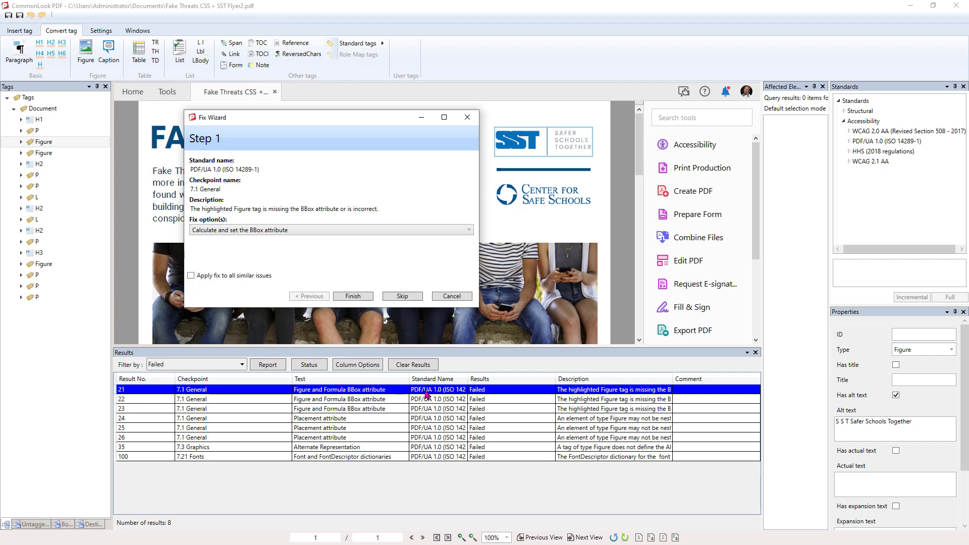
pyautogui.moveTo(529, 403)
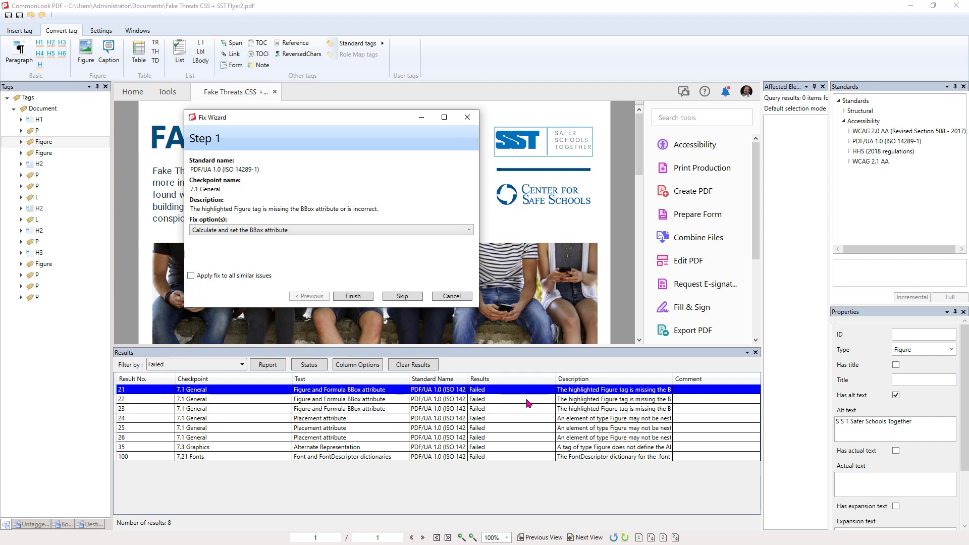
# Calculate BBox attributes for all flagged Figures, applying the fix to all similar issues.
pyautogui.click(190, 274)
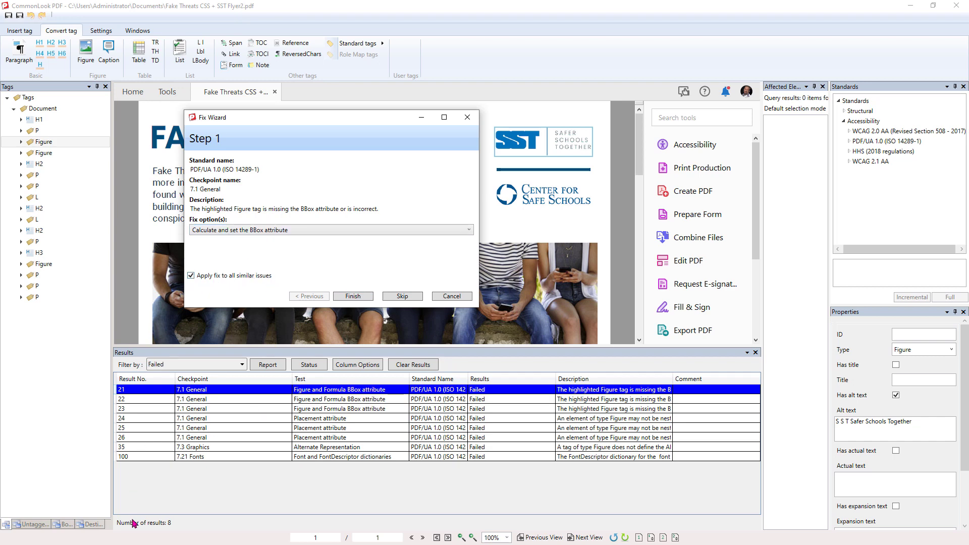
pyautogui.moveTo(394, 244)
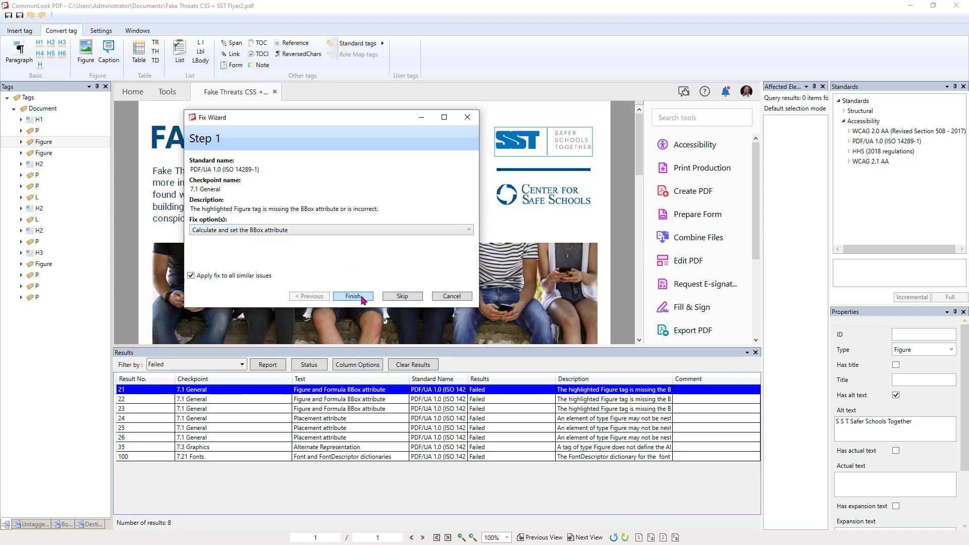
pyautogui.click(353, 296)
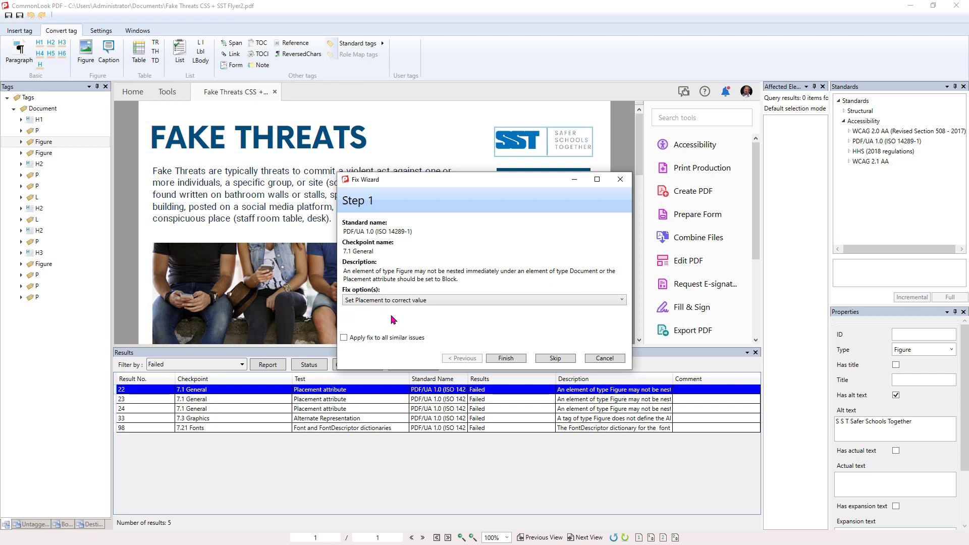
pyautogui.moveTo(394, 315)
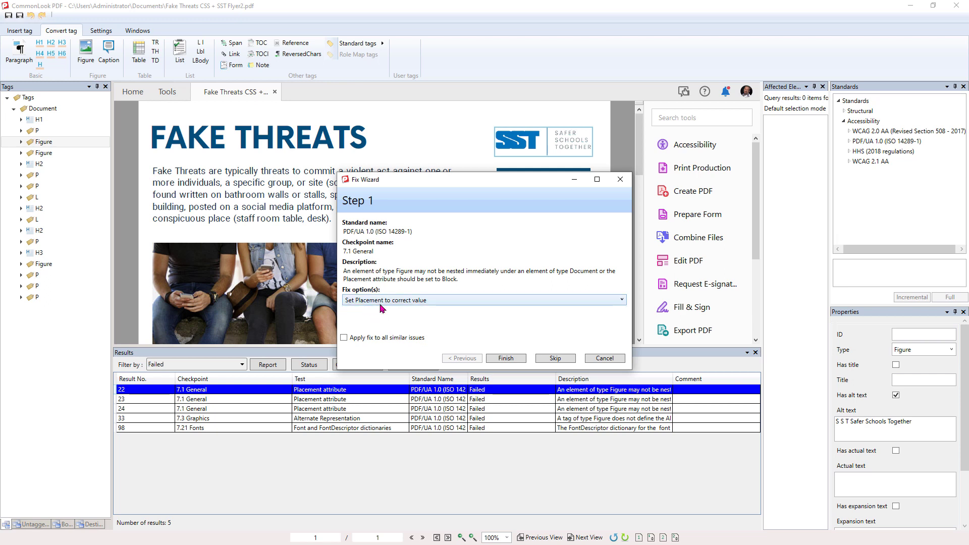
# Set Placement to the correct value on all failing Figures at once.
pyautogui.click(345, 337)
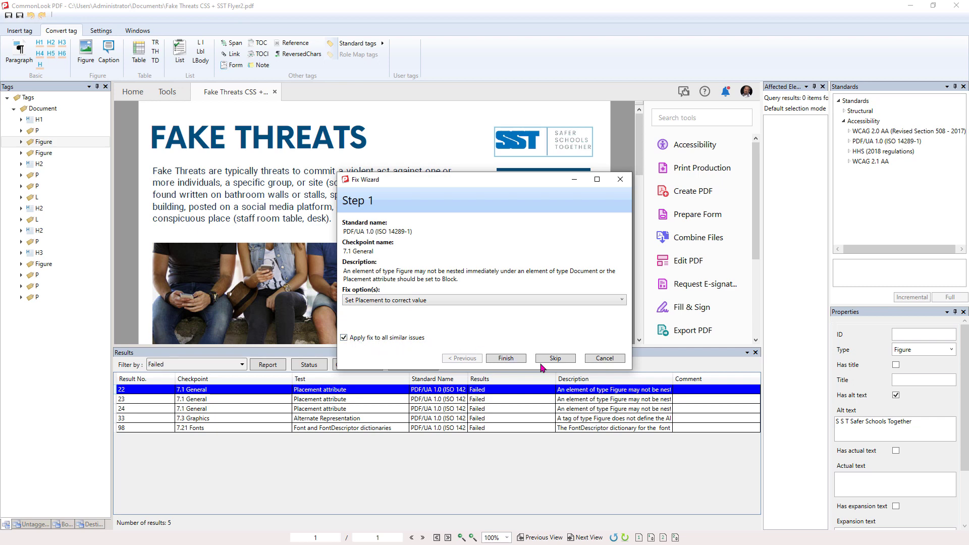
pyautogui.click(506, 357)
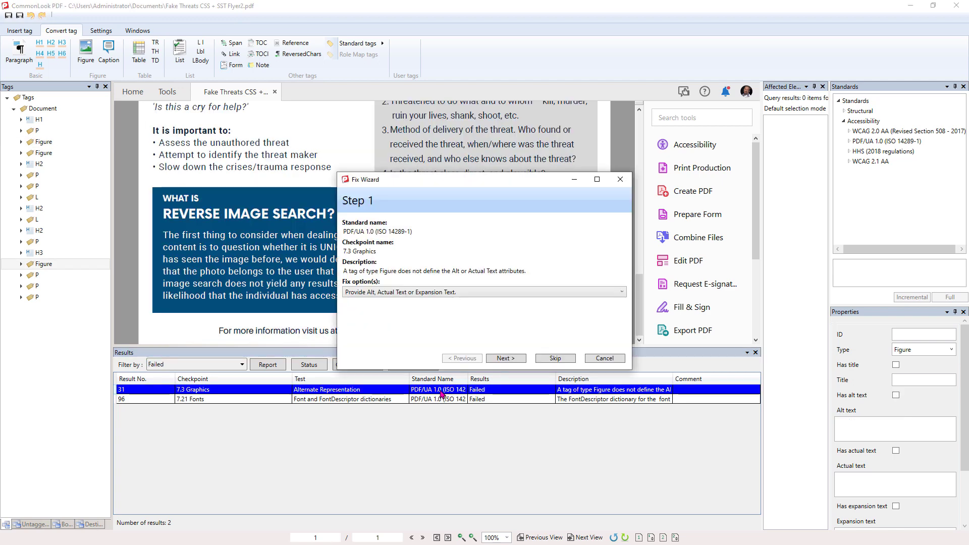
pyautogui.moveTo(421, 284)
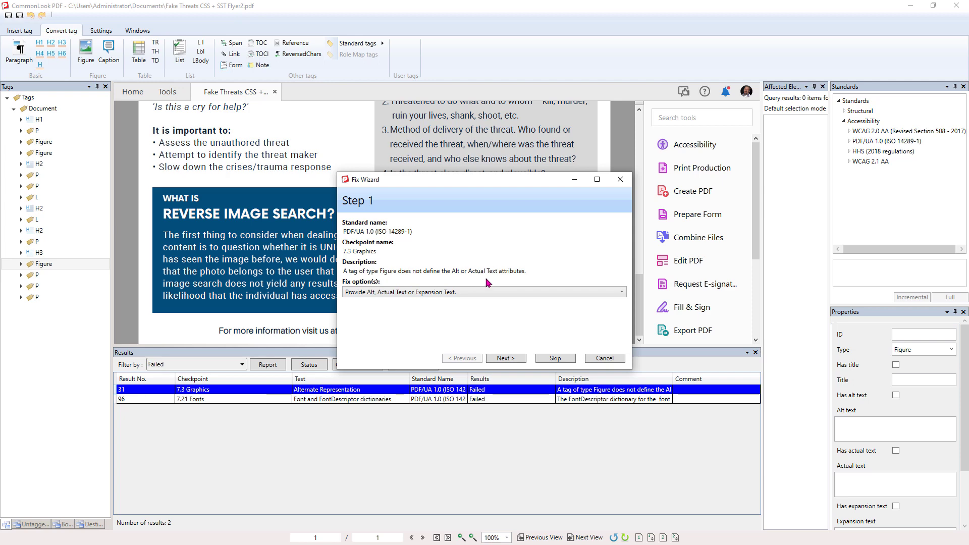
pyautogui.moveTo(475, 280)
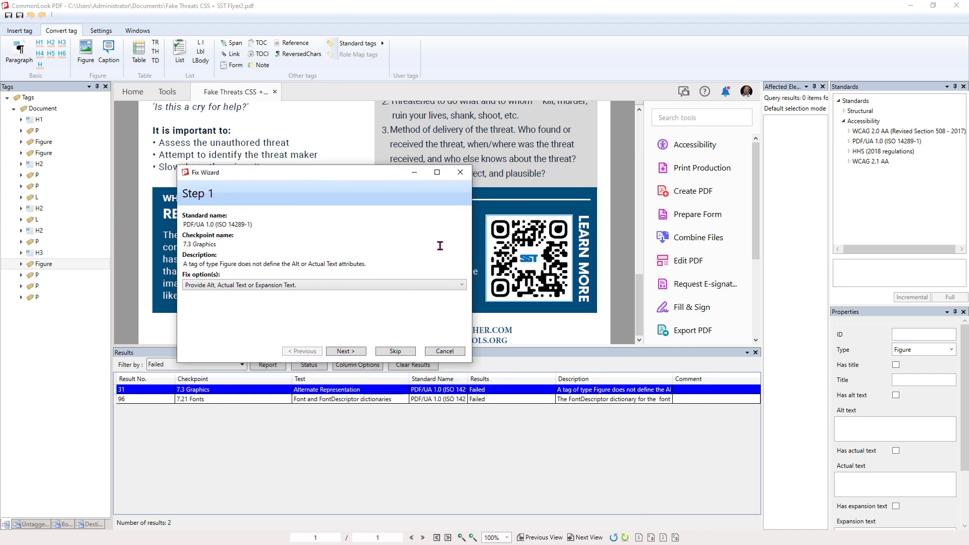
pyautogui.moveTo(848, 429)
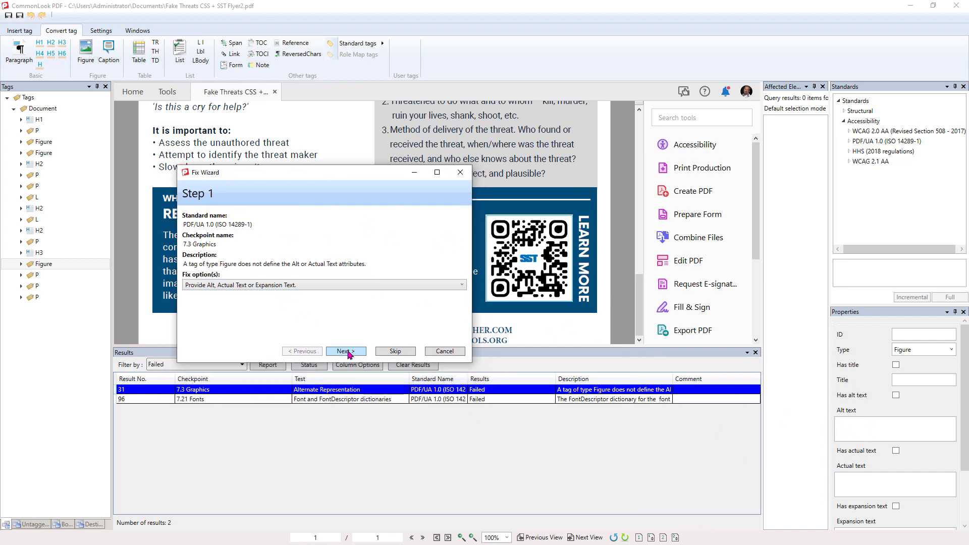
# Give the QR code Figure the alt text 'QR code for SST More info.'.
pyautogui.click(345, 351)
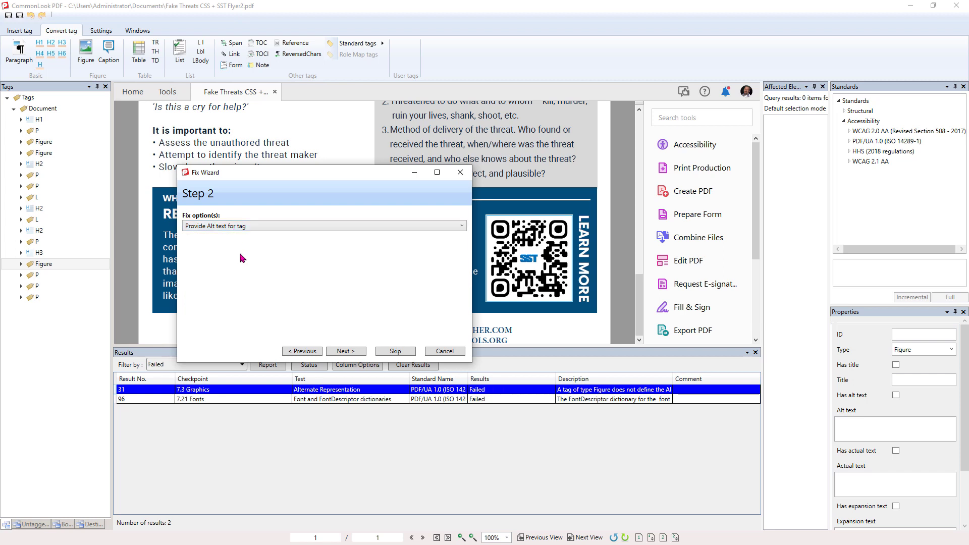
pyautogui.click(345, 351)
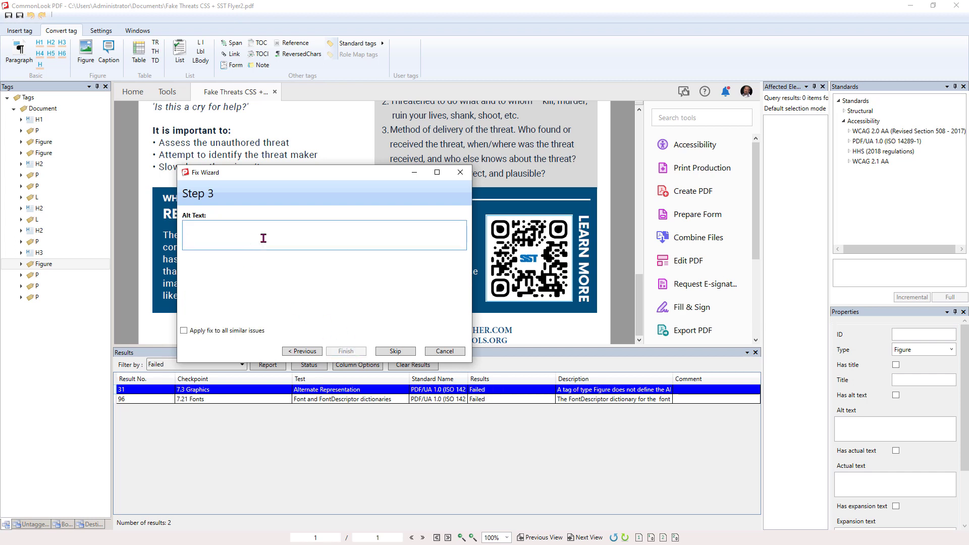
pyautogui.write('QR')
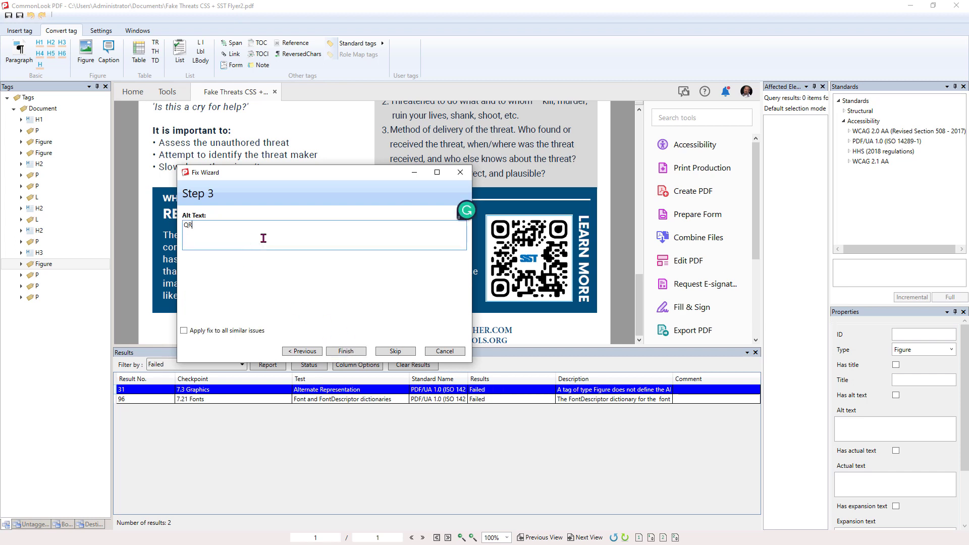
pyautogui.write('code for SST')
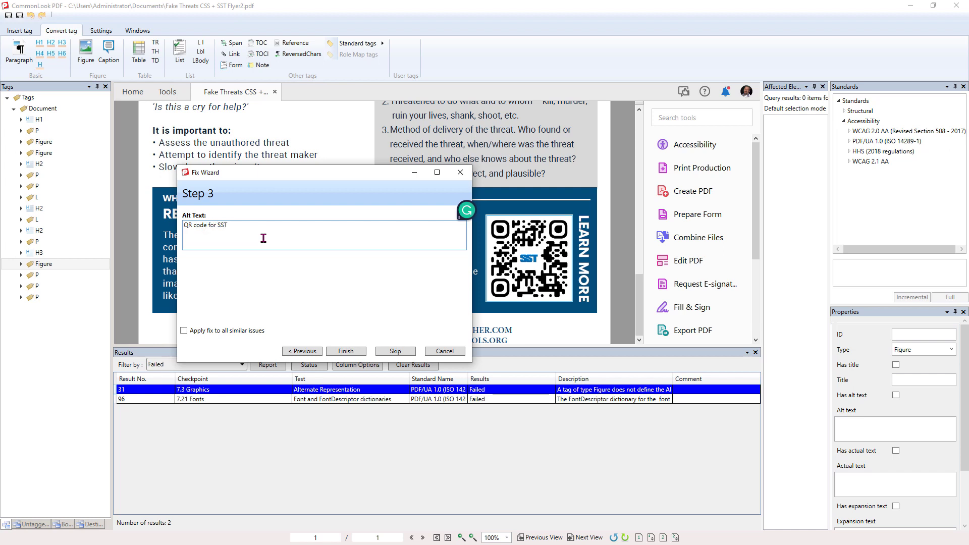
pyautogui.write('More info.')
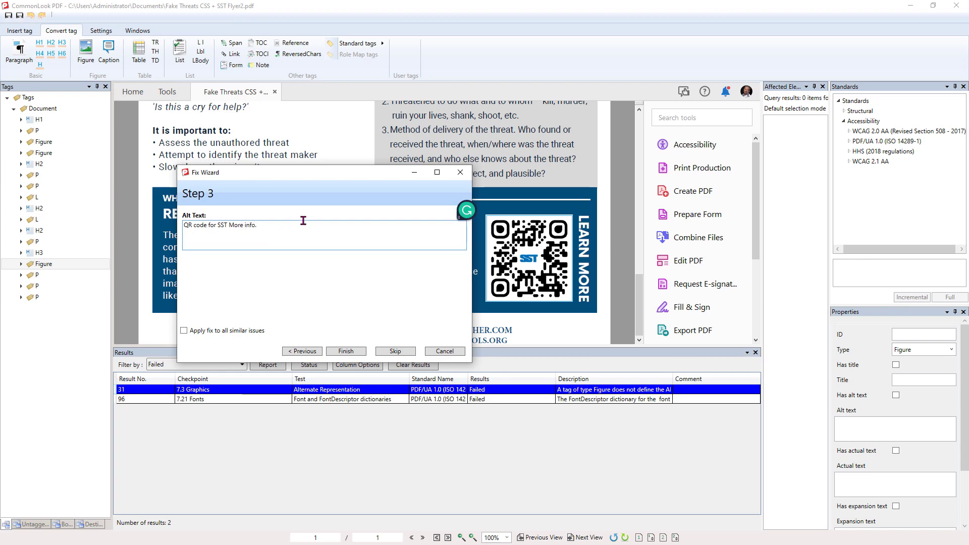
pyautogui.moveTo(292, 339)
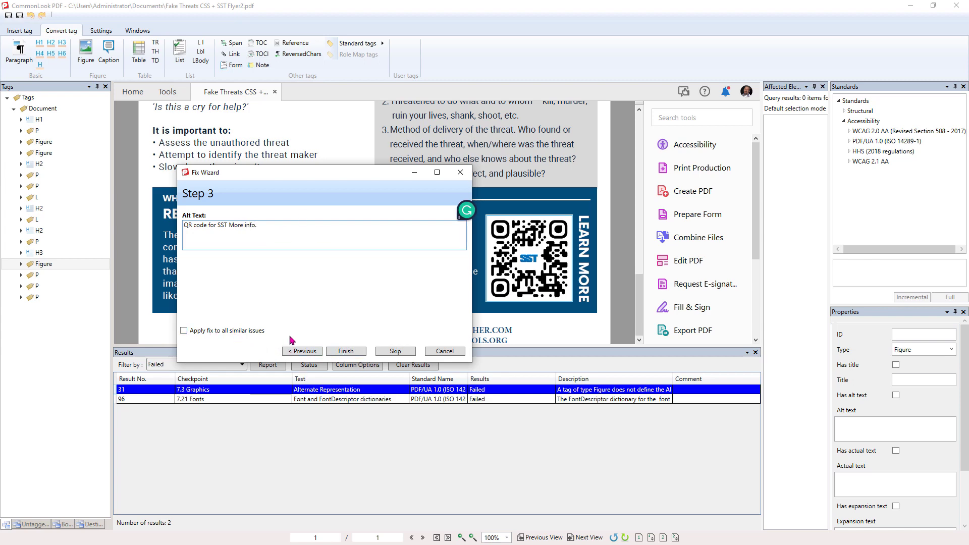
pyautogui.click(345, 352)
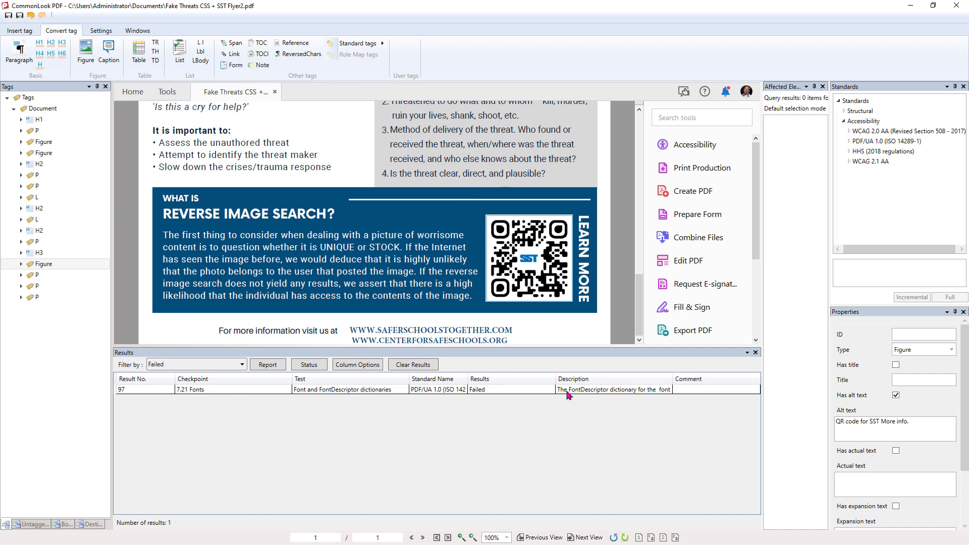
# Change result 97 (7.21 Fonts) from Failed to Warning so no failures remain.
pyautogui.click(569, 389)
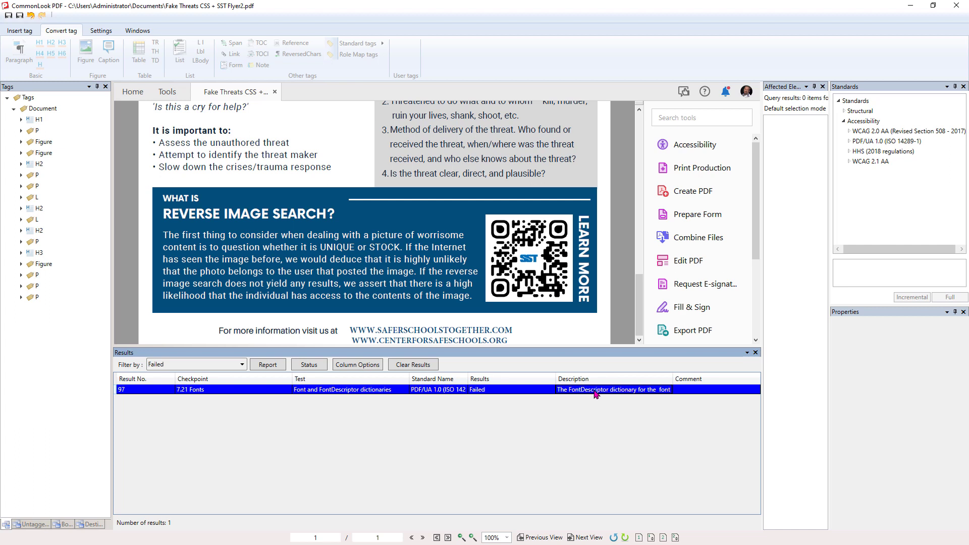
pyautogui.rightClick(596, 391)
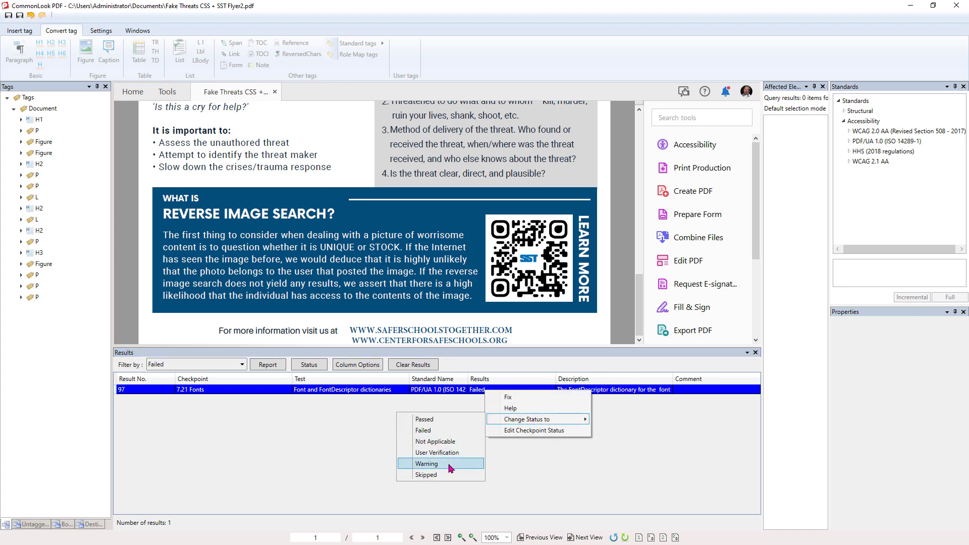
pyautogui.click(426, 463)
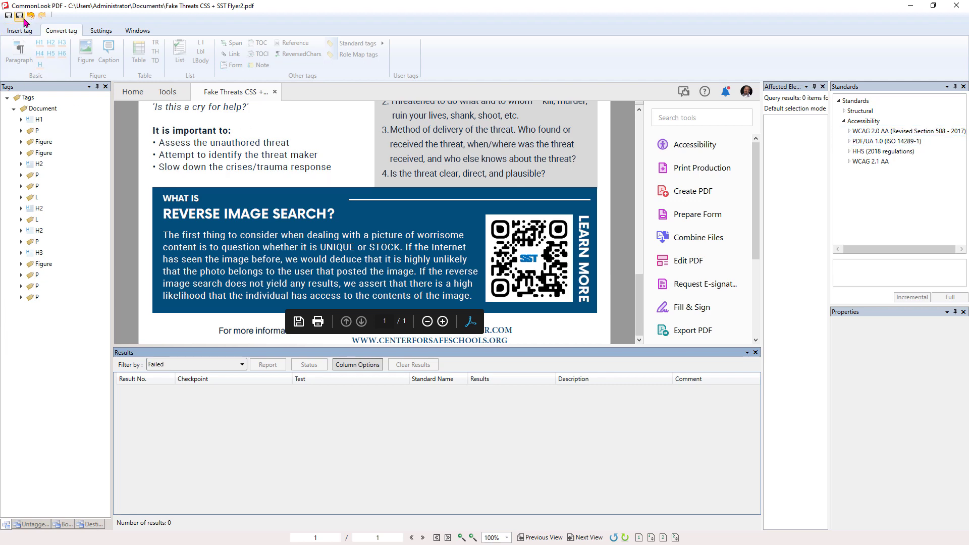
pyautogui.moveTo(26, 16)
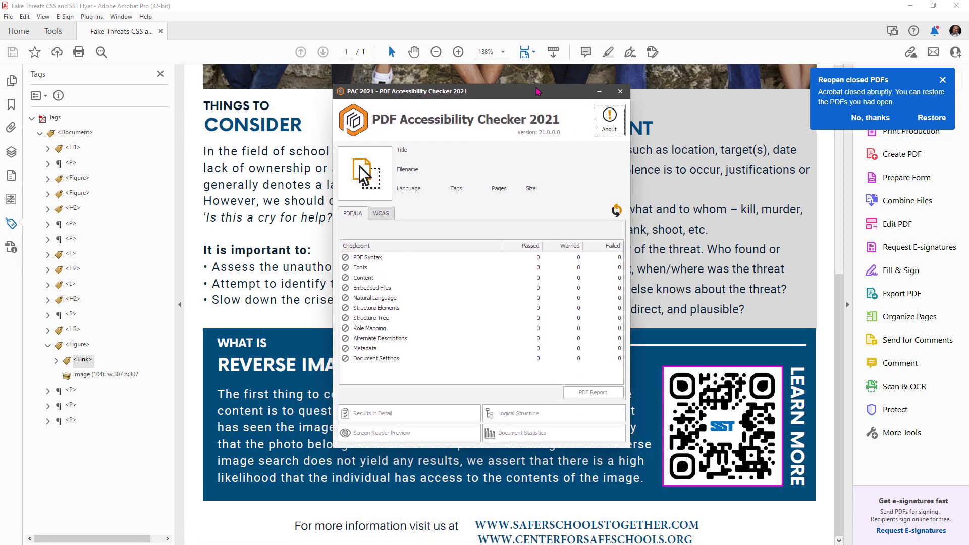
# Run the PAC 2021 check on the flyer, confirming all PDF/UA checkpoints pass.
pyautogui.click(364, 173)
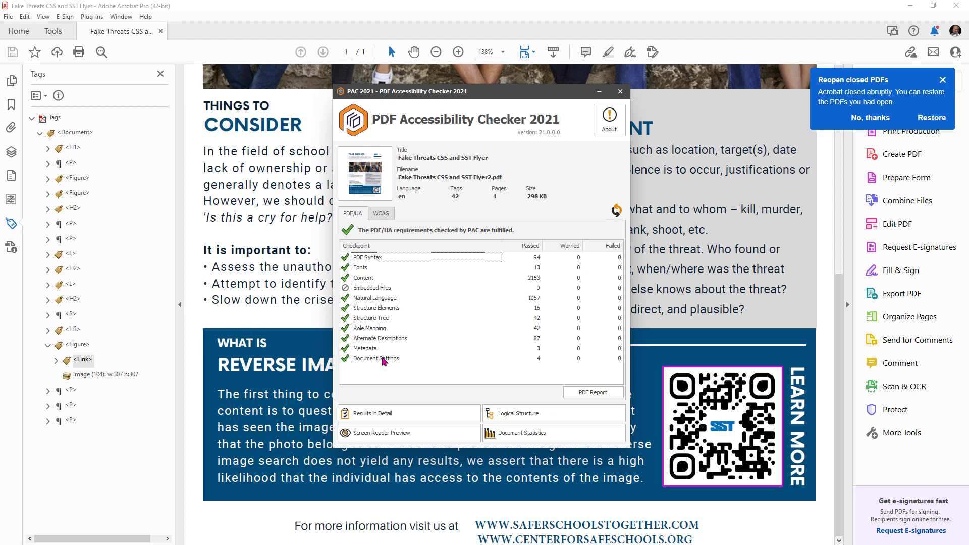
pyautogui.moveTo(366, 340)
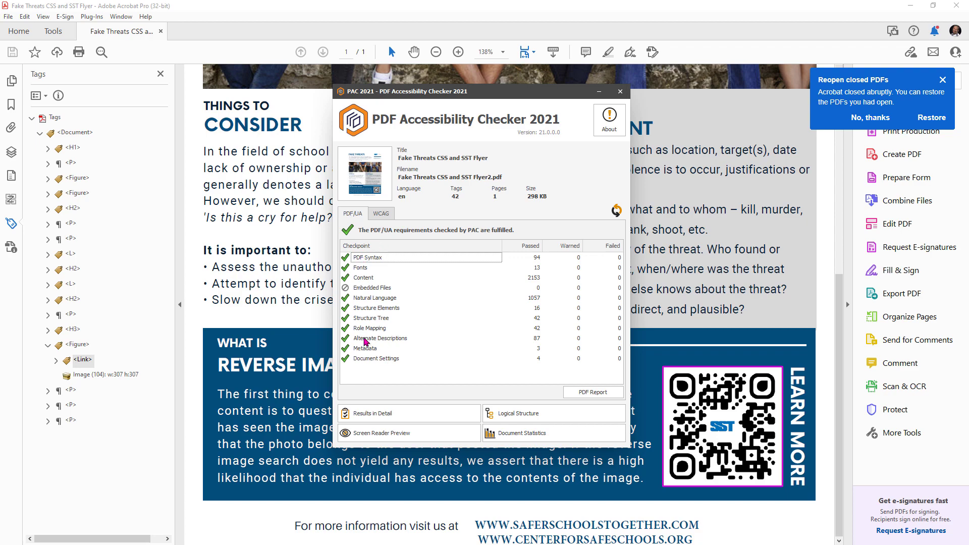
# Close PAC 2021 and fit the whole flyer page in Acrobat's view.
pyautogui.click(620, 91)
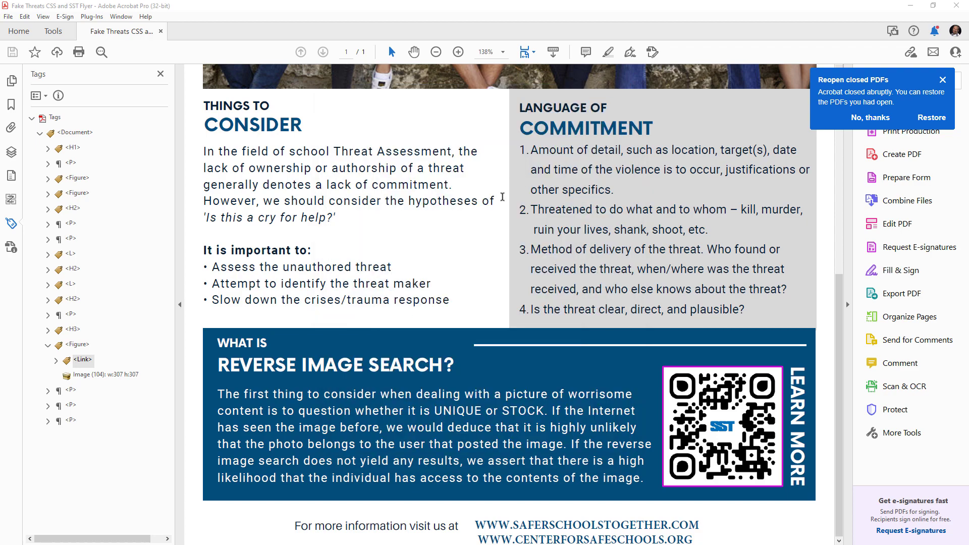
pyautogui.click(434, 51)
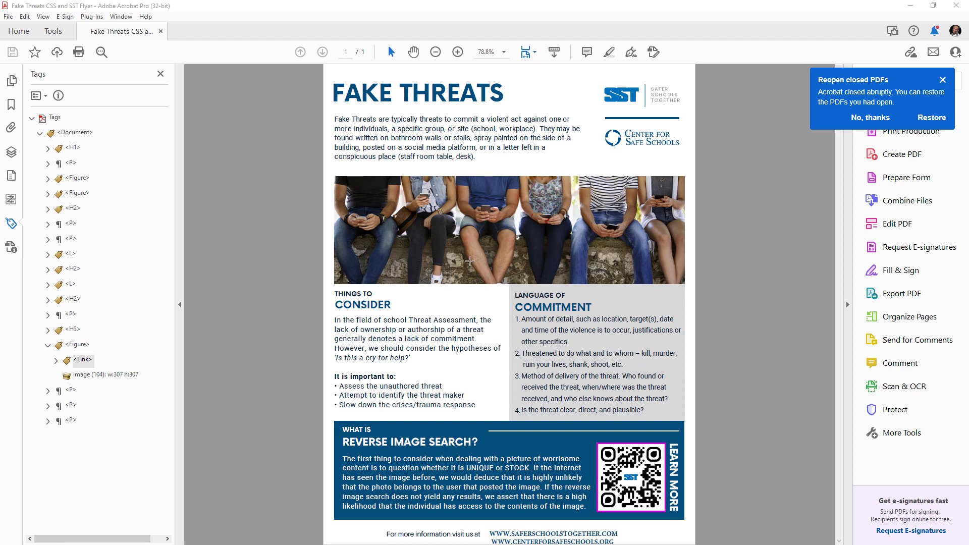
pyautogui.moveTo(406, 384)
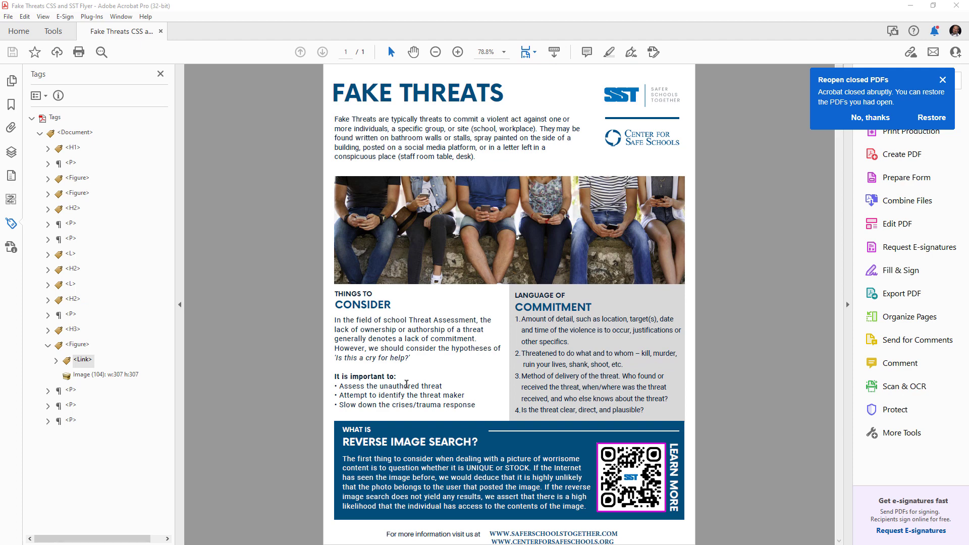